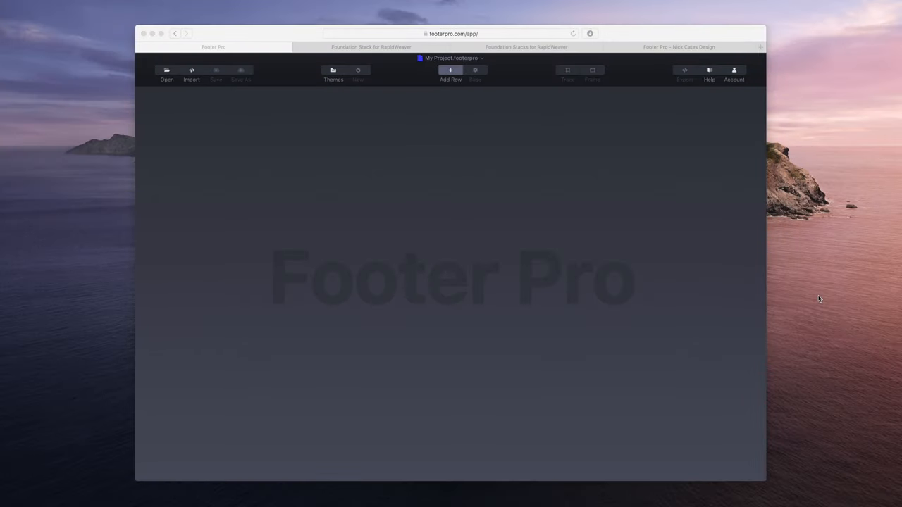
pyautogui.moveTo(413, 296)
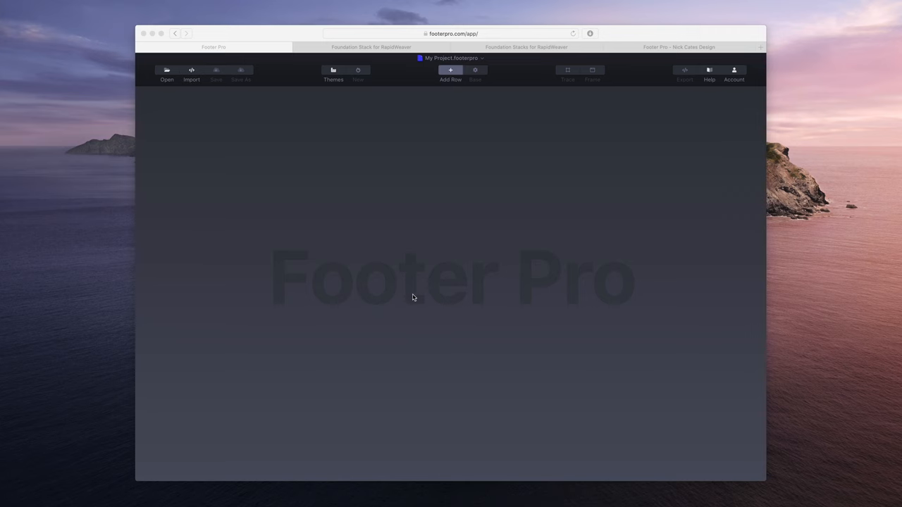
# Browse the Foundation Stack and Foundation for RapidWeaver product pages in Safari.
pyautogui.click(385, 47)
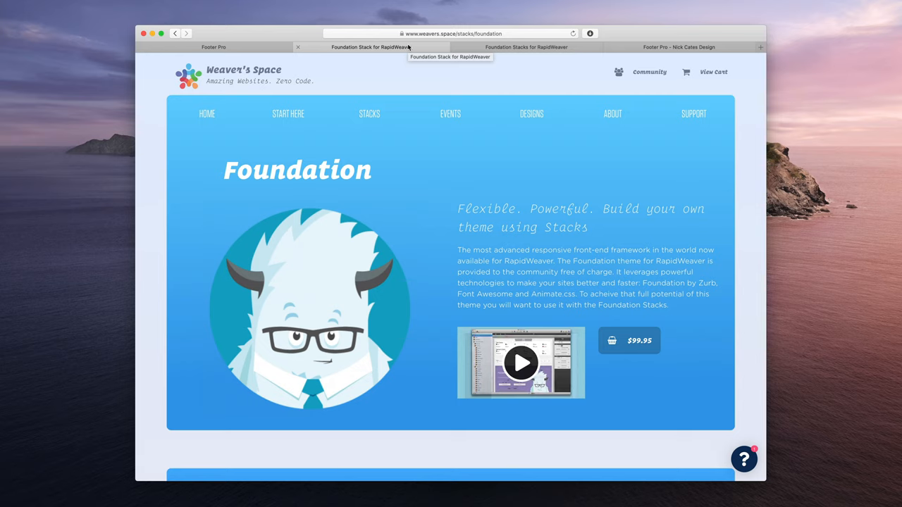
pyautogui.moveTo(420, 44)
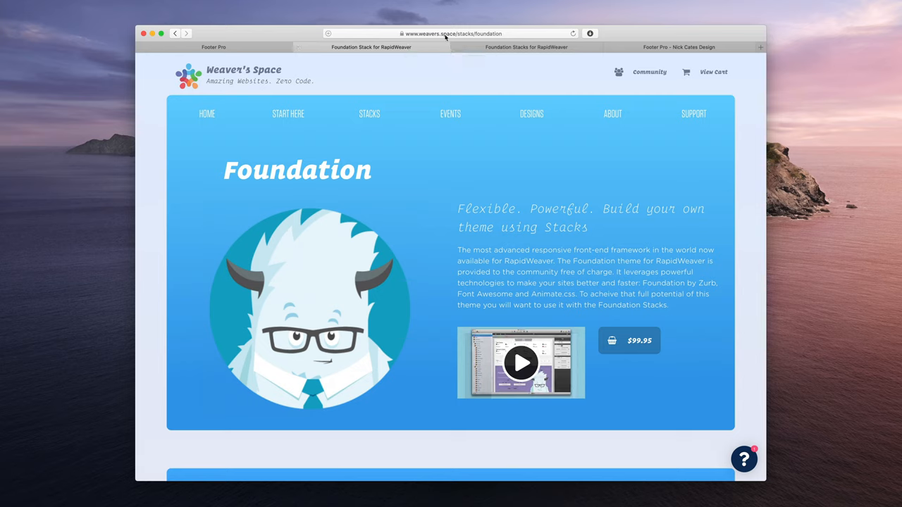
pyautogui.moveTo(223, 177)
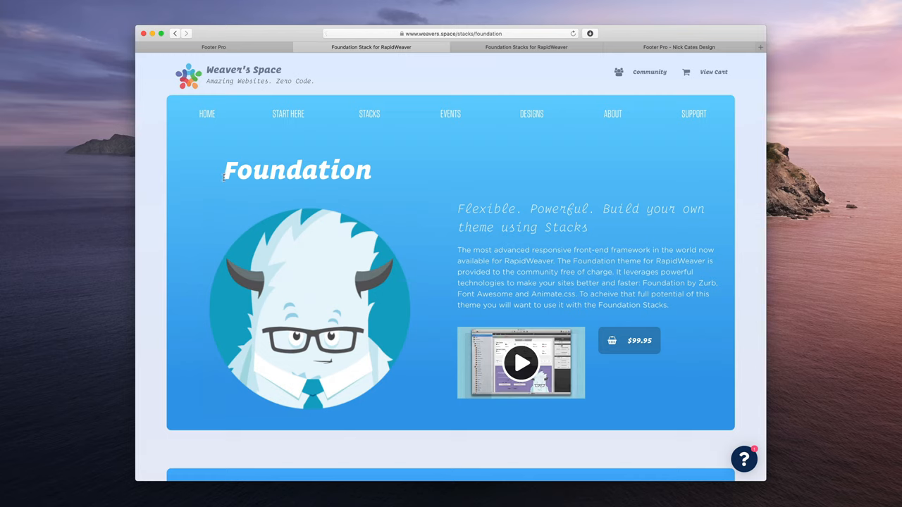
pyautogui.moveTo(354, 178)
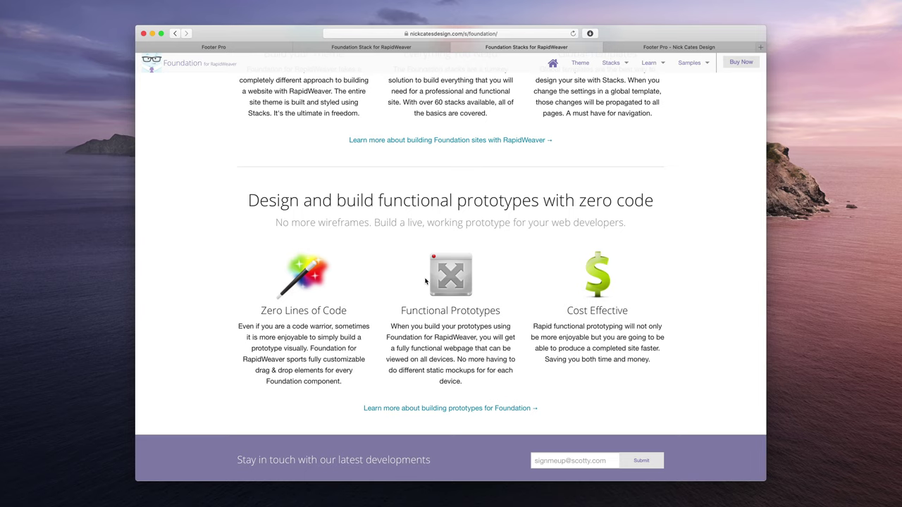
pyautogui.scroll(3)
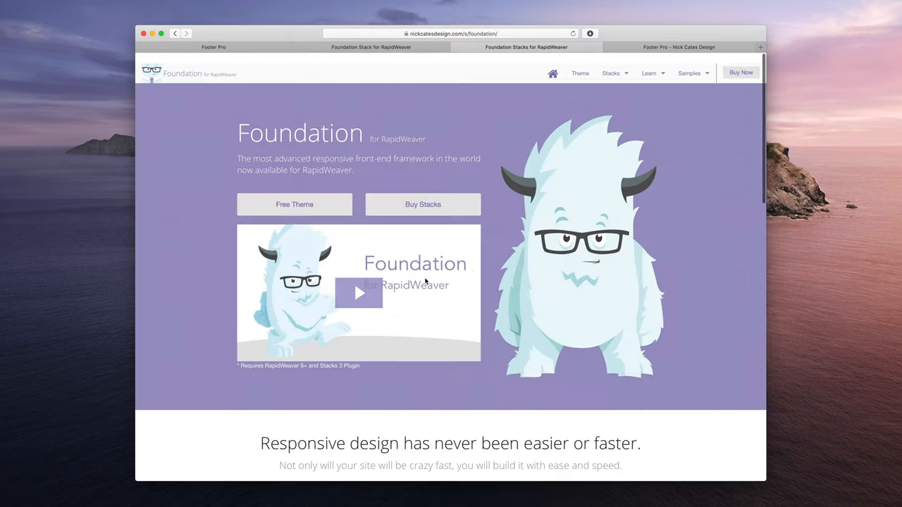
pyautogui.scroll(-3)
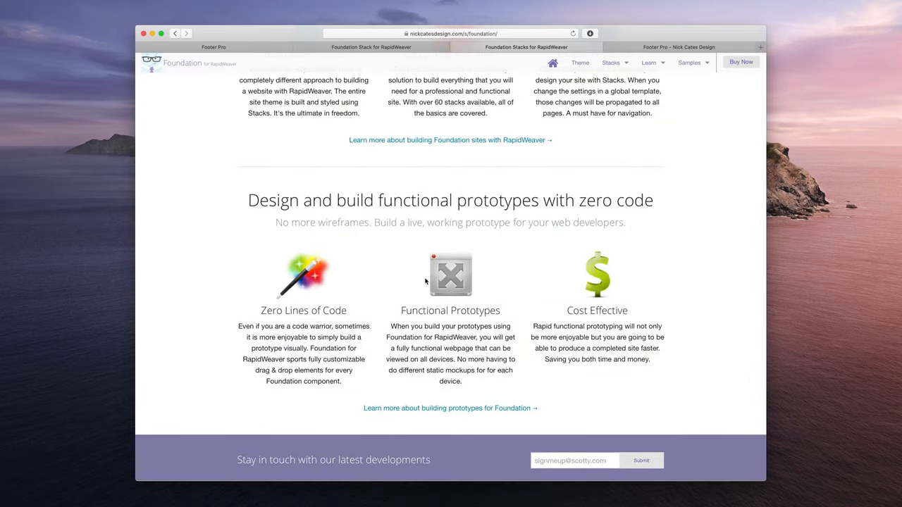
pyautogui.moveTo(462, 501)
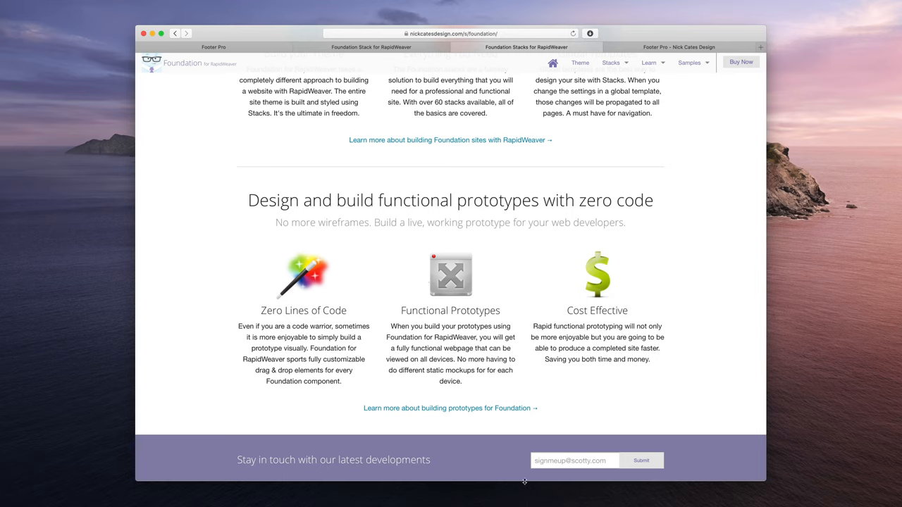
pyautogui.moveTo(652, 480)
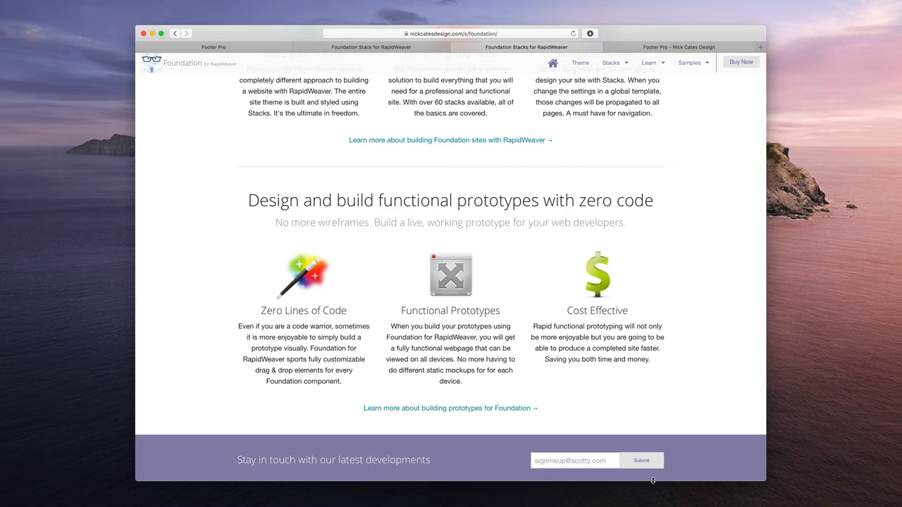
pyautogui.moveTo(524, 464)
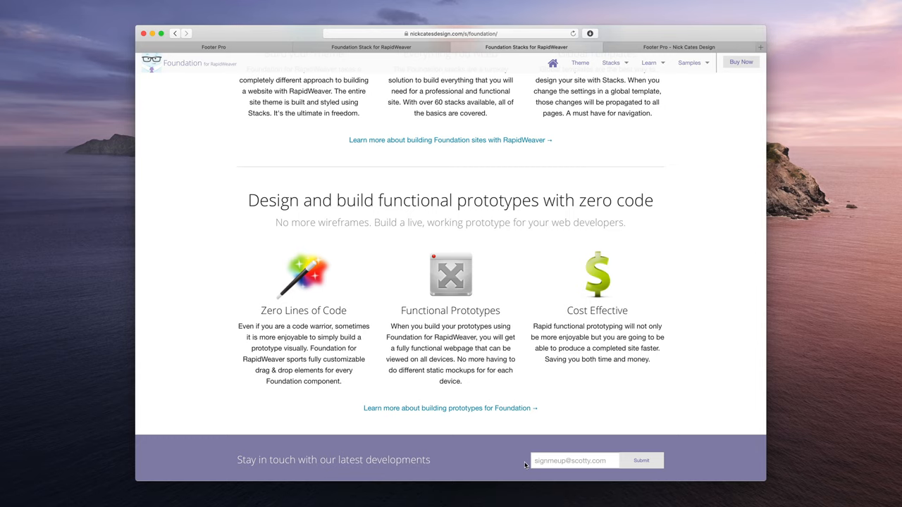
pyautogui.scroll(3)
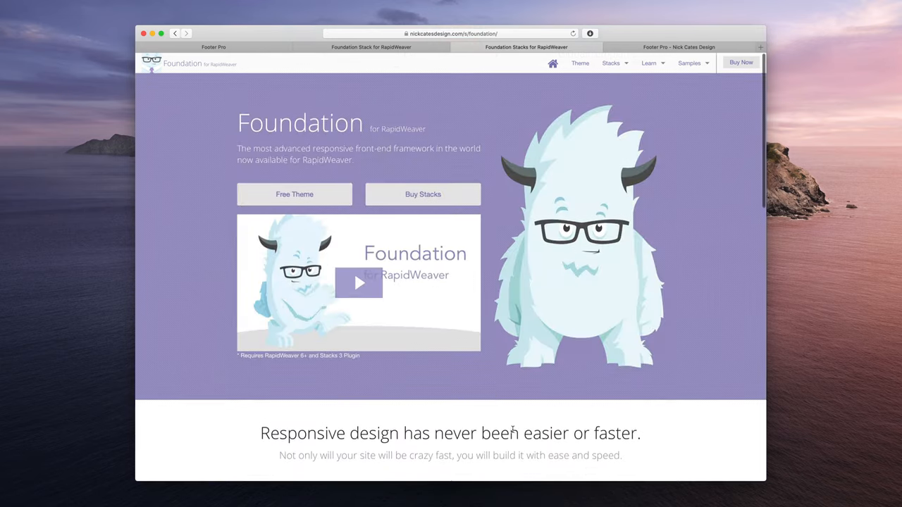
# Back in Footer Pro, browse the Premium footer themes from Adobe to Zillow.
pyautogui.click(214, 48)
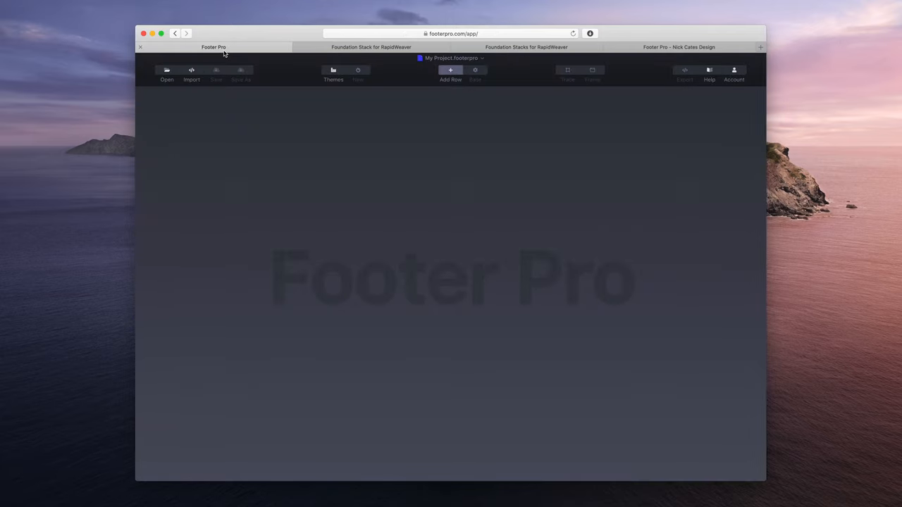
pyautogui.moveTo(226, 59)
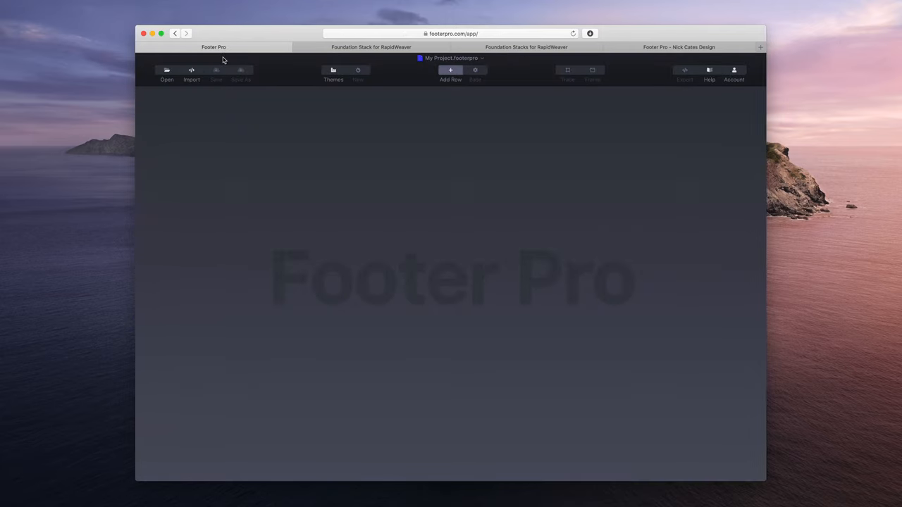
pyautogui.moveTo(324, 73)
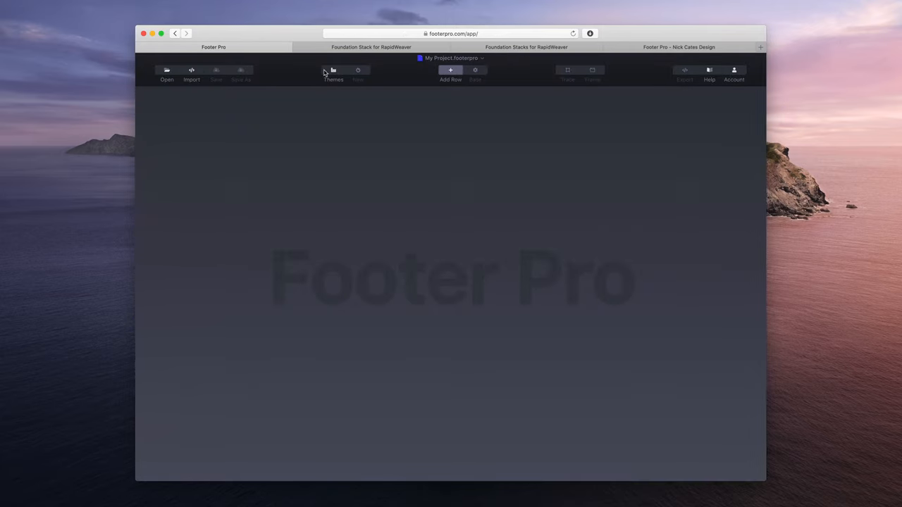
pyautogui.click(333, 73)
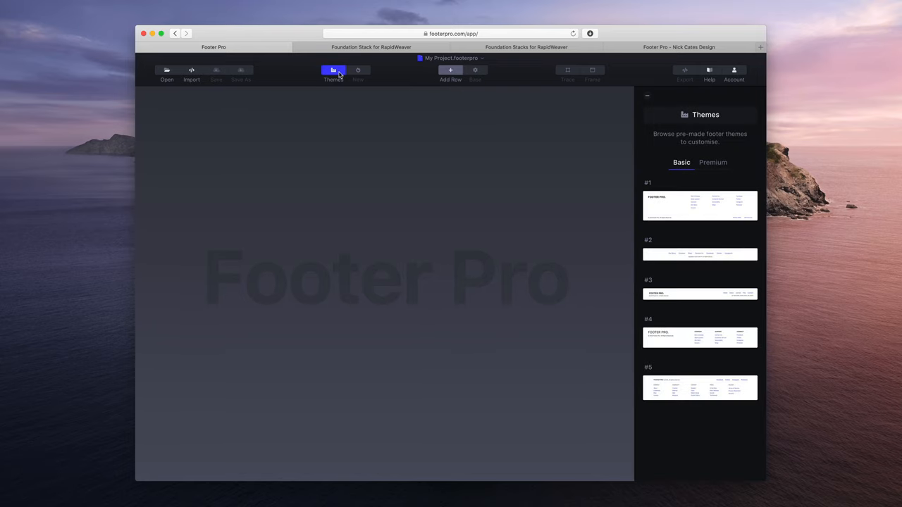
pyautogui.click(713, 162)
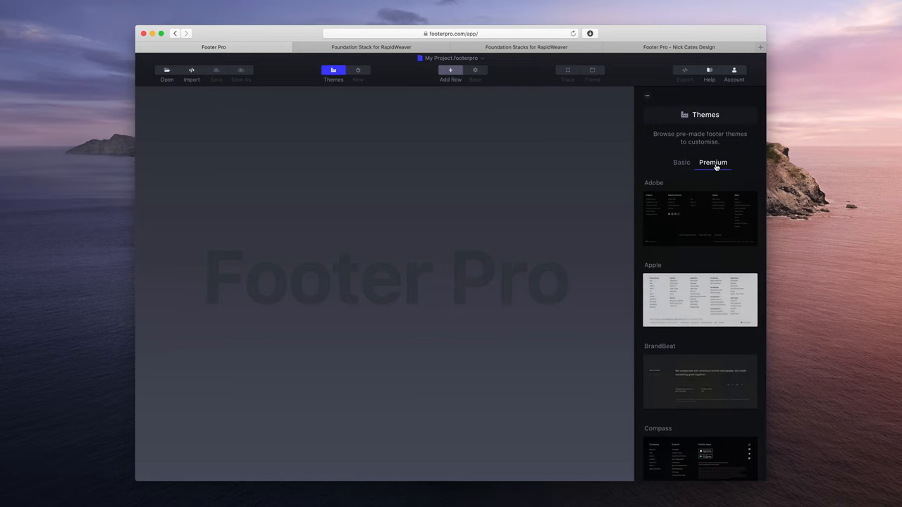
pyautogui.scroll(-3)
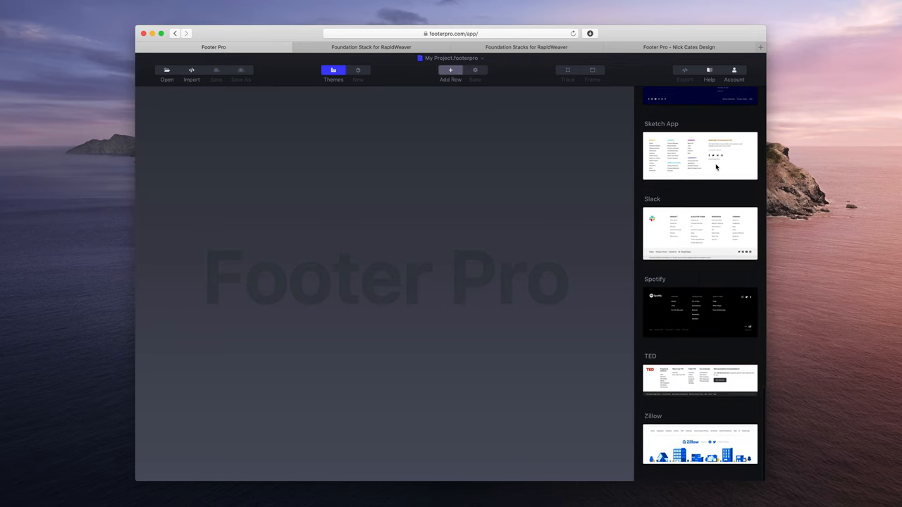
# Apply the Slack footer theme and review the Engineering link's settings.
pyautogui.click(699, 234)
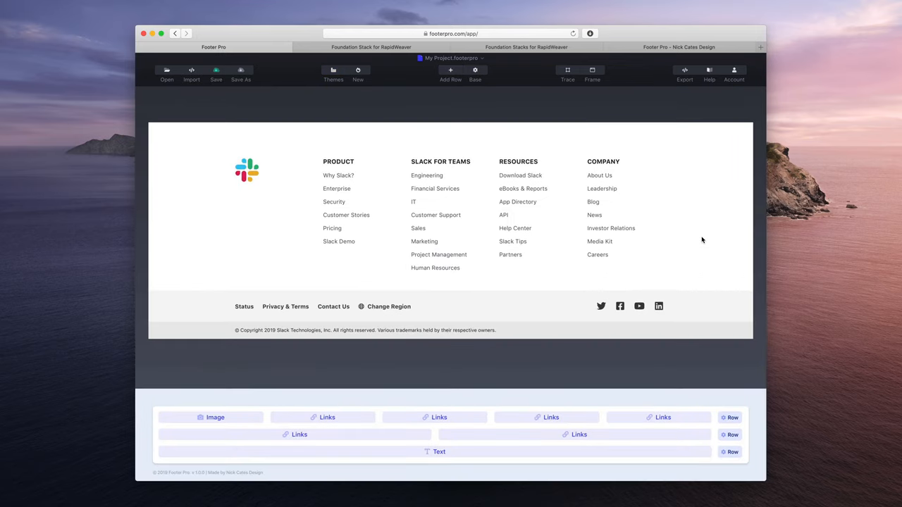
pyautogui.moveTo(567, 124)
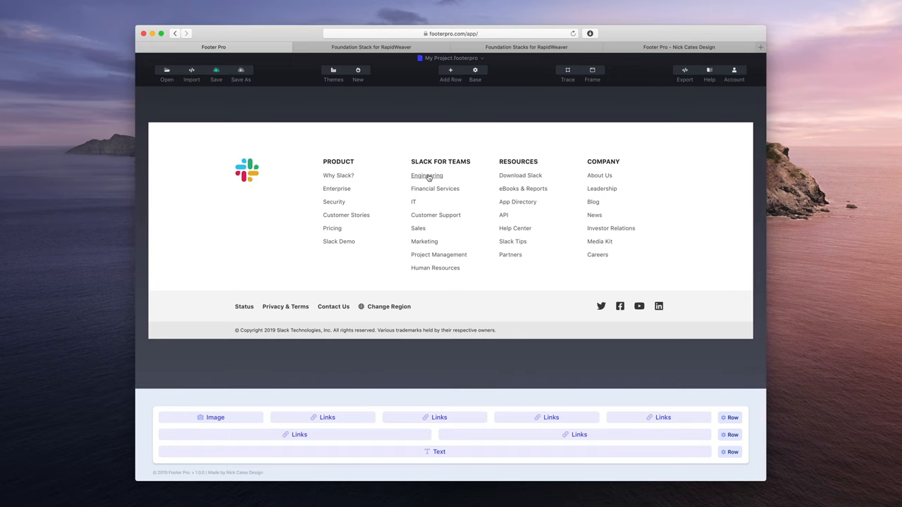
pyautogui.click(426, 174)
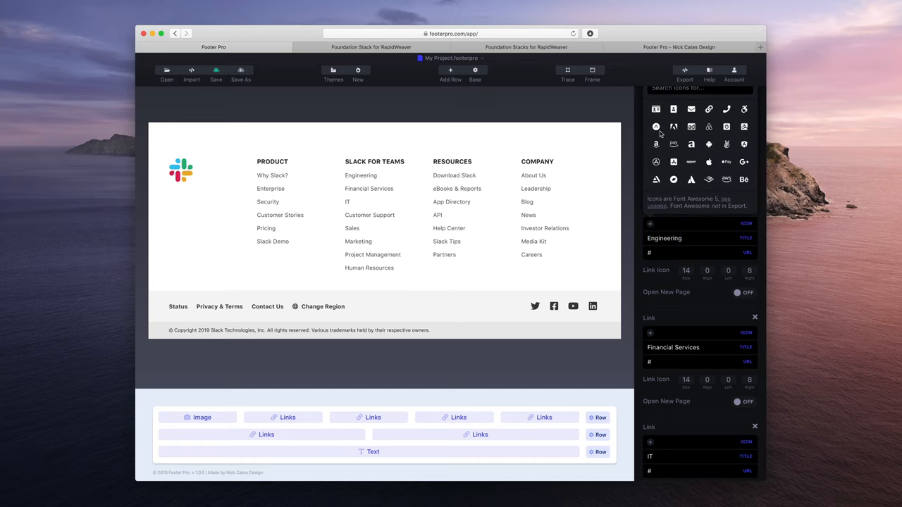
pyautogui.click(679, 238)
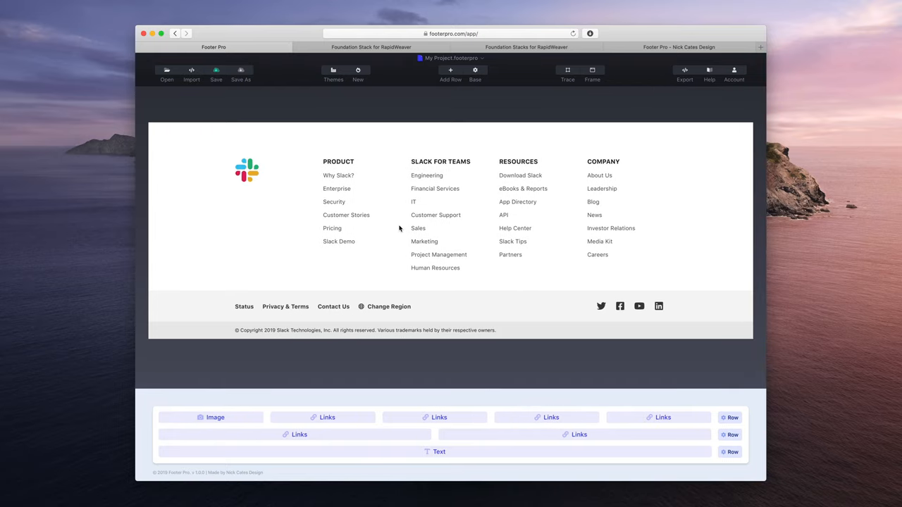
pyautogui.click(537, 48)
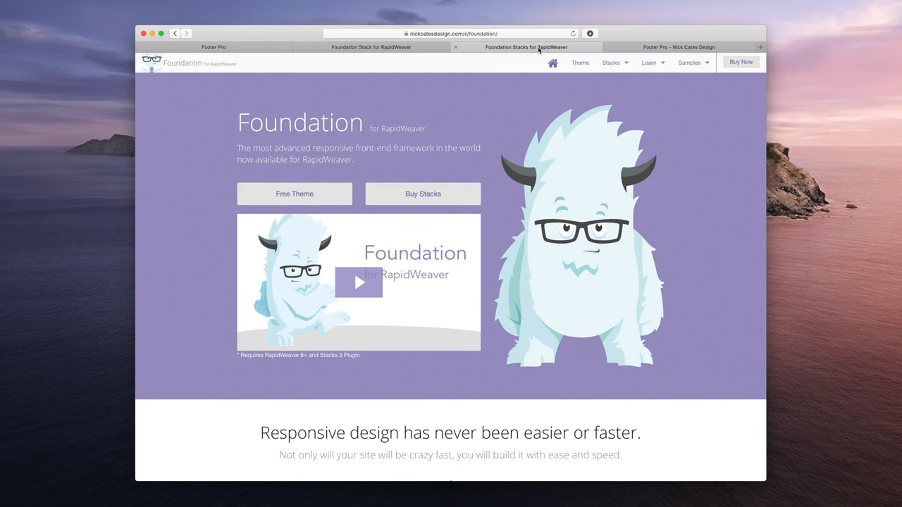
pyautogui.click(451, 34)
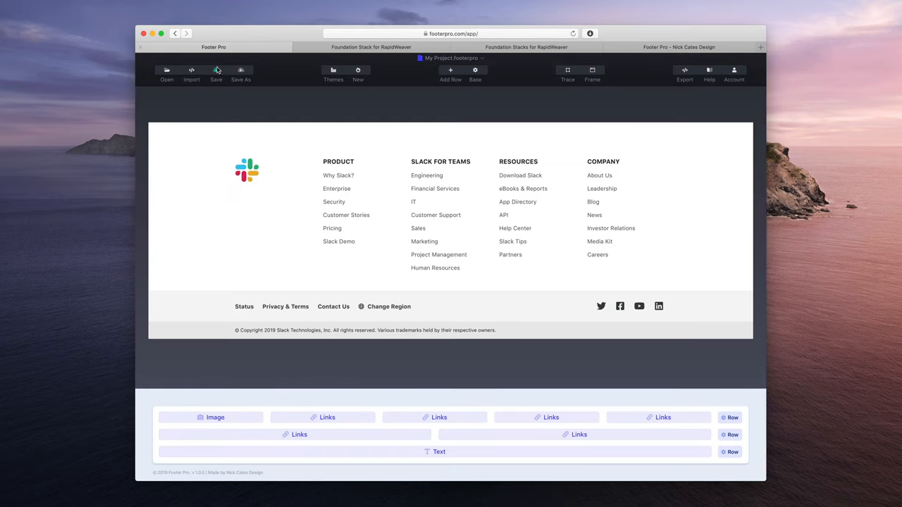
pyautogui.click(592, 71)
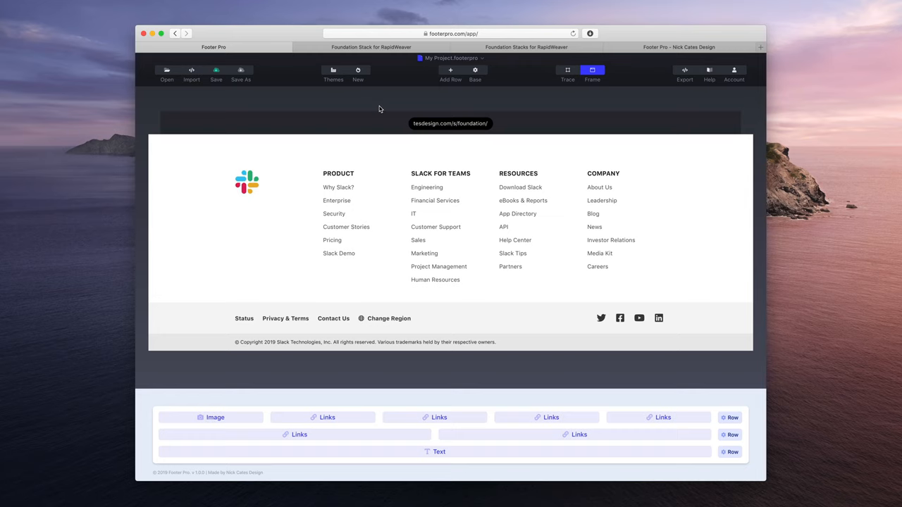
pyautogui.scroll(3)
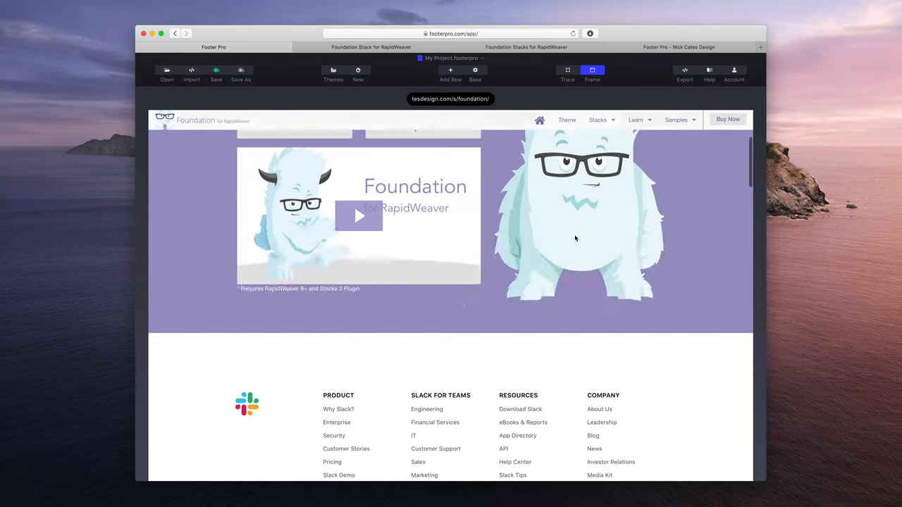
pyautogui.scroll(-3)
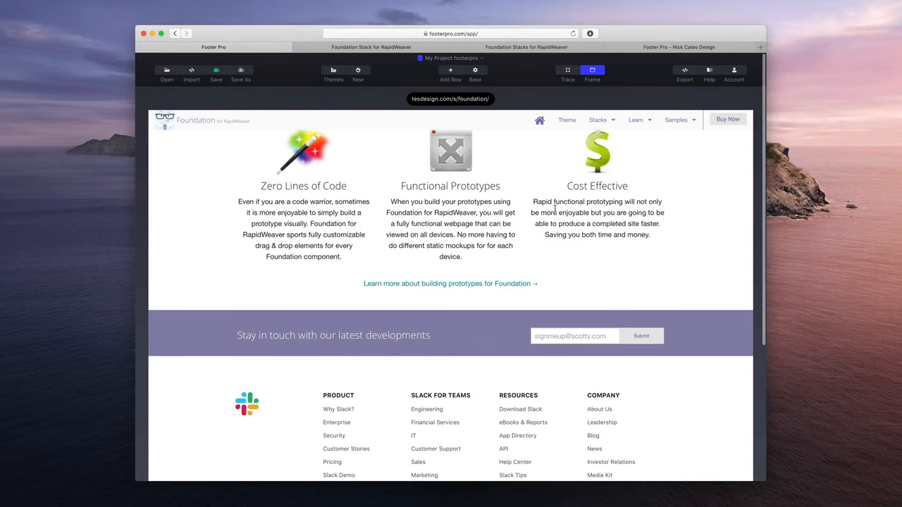
pyautogui.scroll(-3)
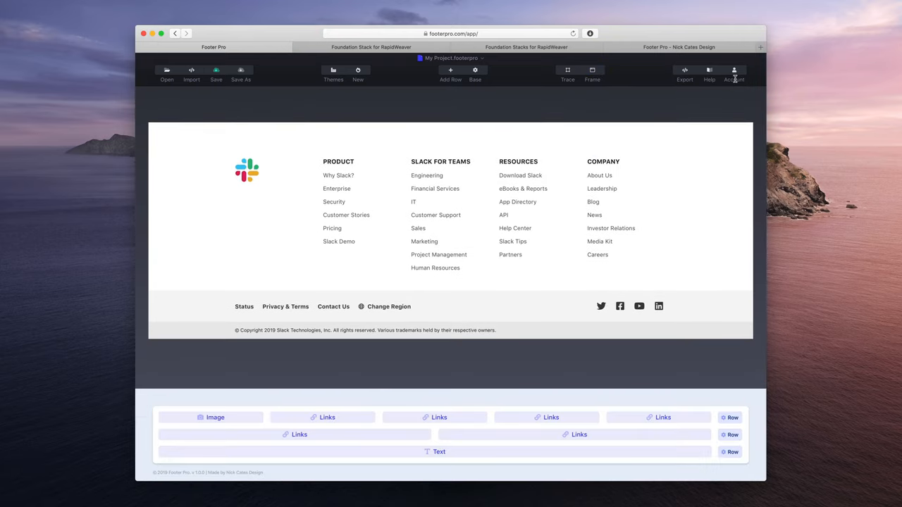
pyautogui.moveTo(180, 29)
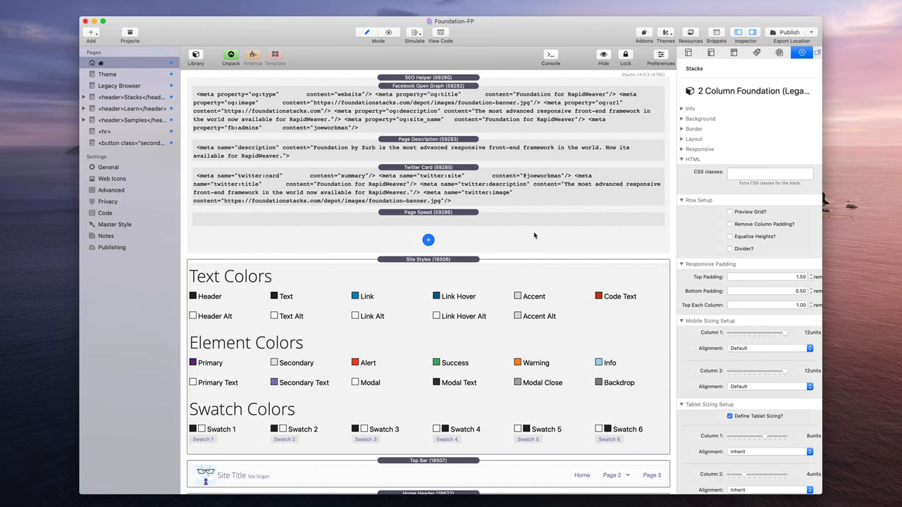
# Scroll the Foundation-FP home page down to the newsletter signup row.
pyautogui.scroll(-3)
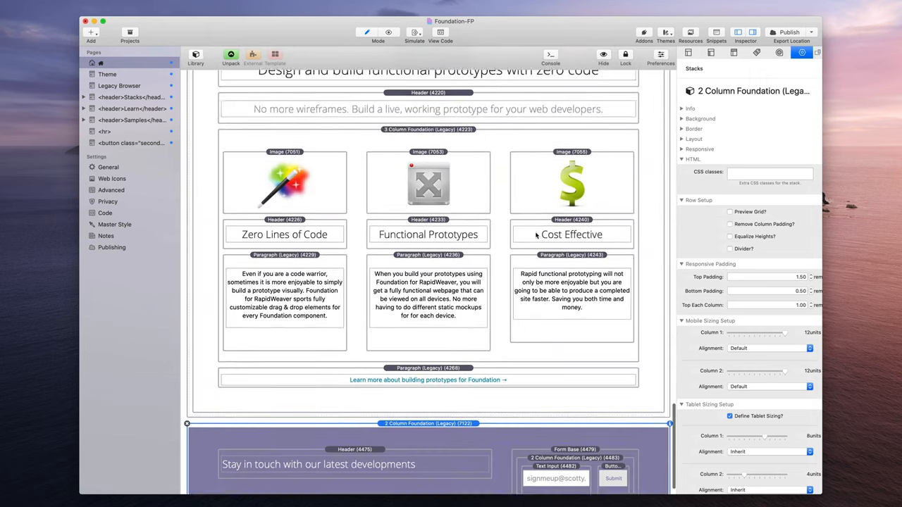
pyautogui.scroll(-3)
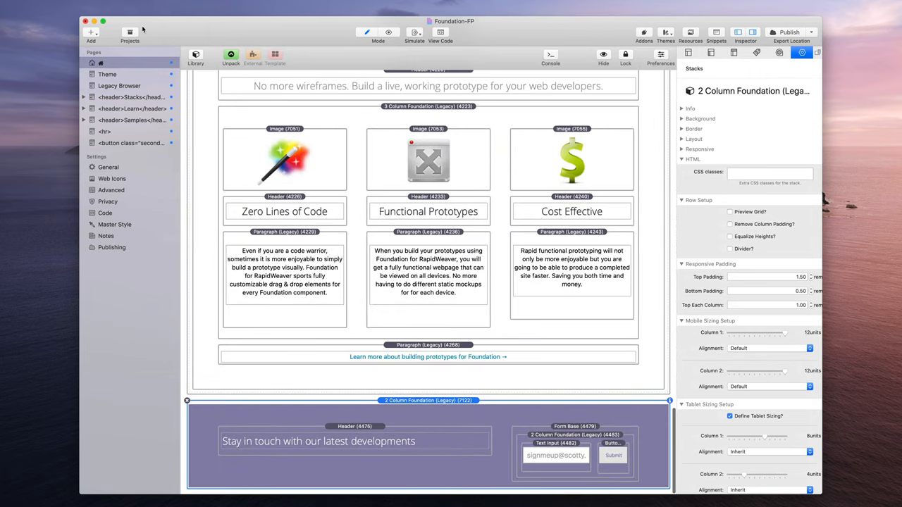
# Find the Footer Pro stack in the Stacks Library and add it below the newsletter row.
pyautogui.click(195, 53)
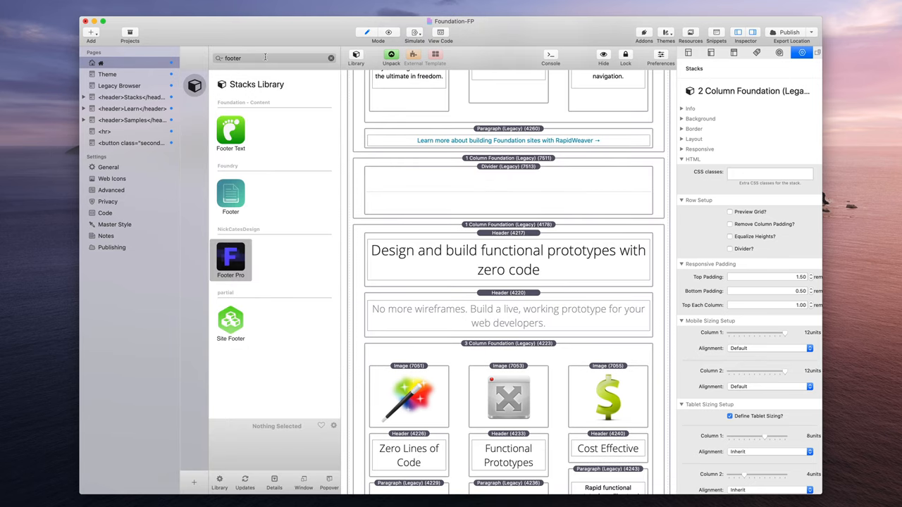
pyautogui.click(331, 58)
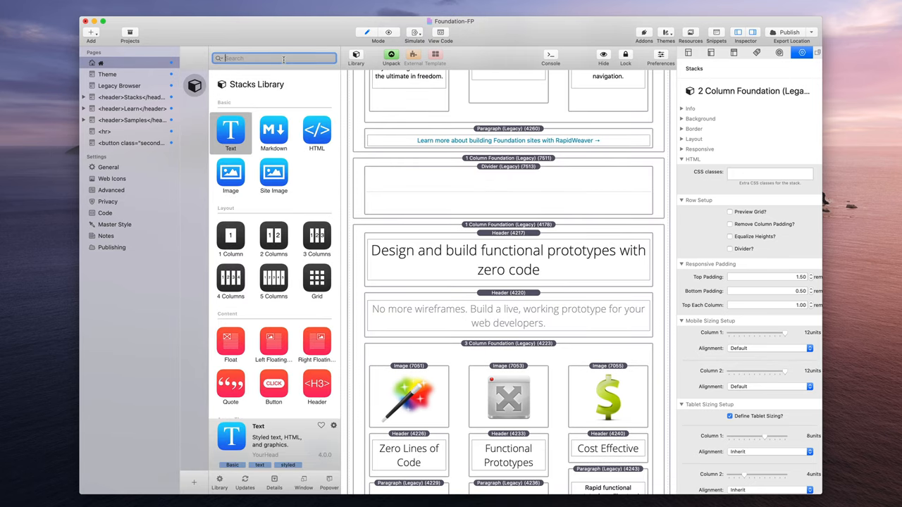
pyautogui.write('footer')
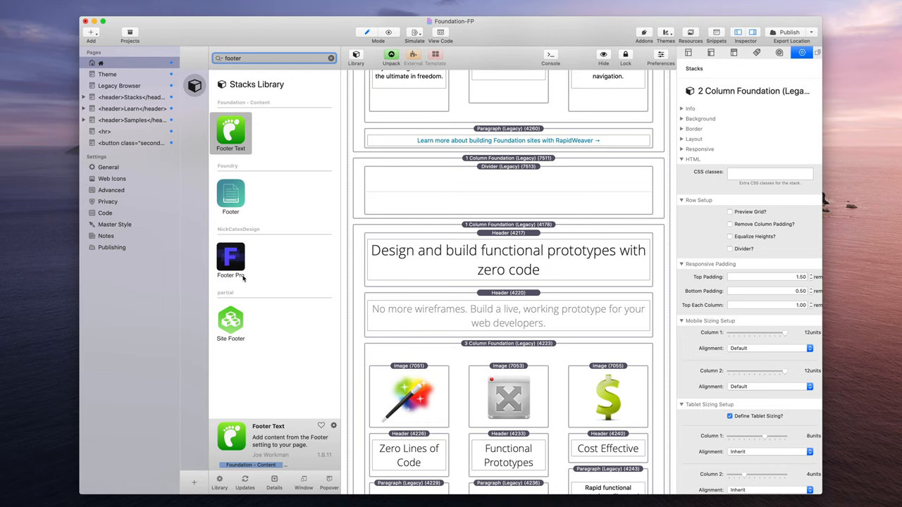
pyautogui.scroll(-3)
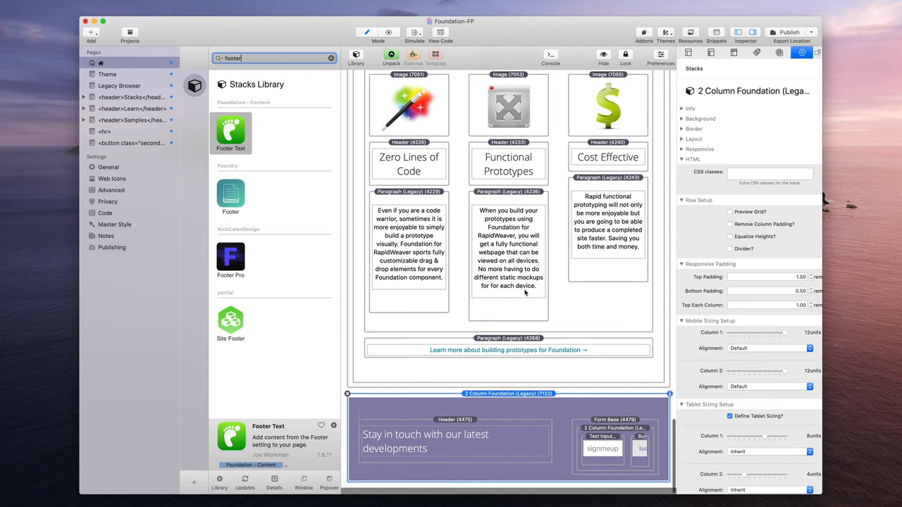
pyautogui.click(231, 259)
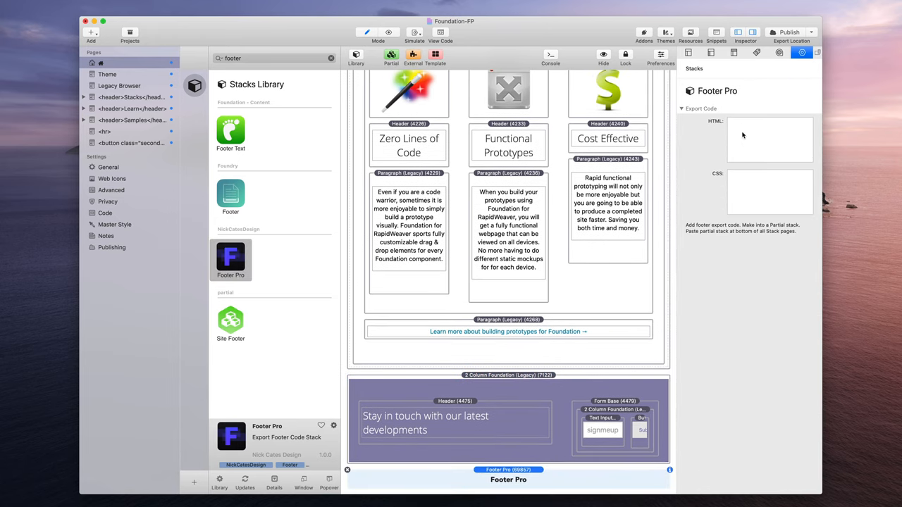
# Back in Footer Pro, show the Slack footer's export HTML and CSS.
pyautogui.click(736, 130)
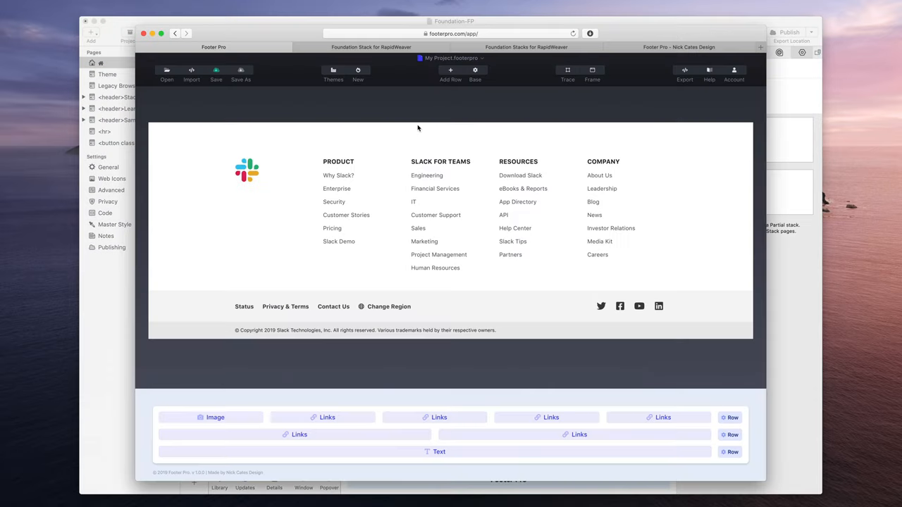
pyautogui.click(685, 73)
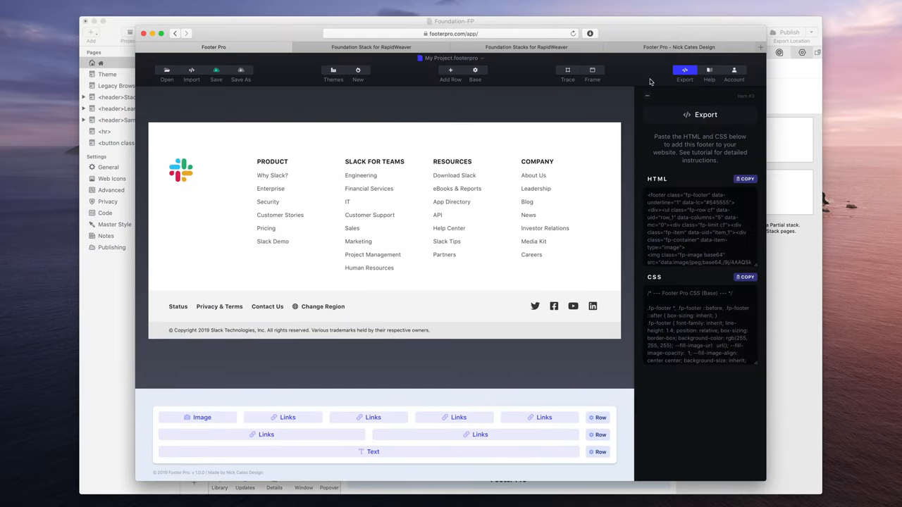
pyautogui.moveTo(705, 333)
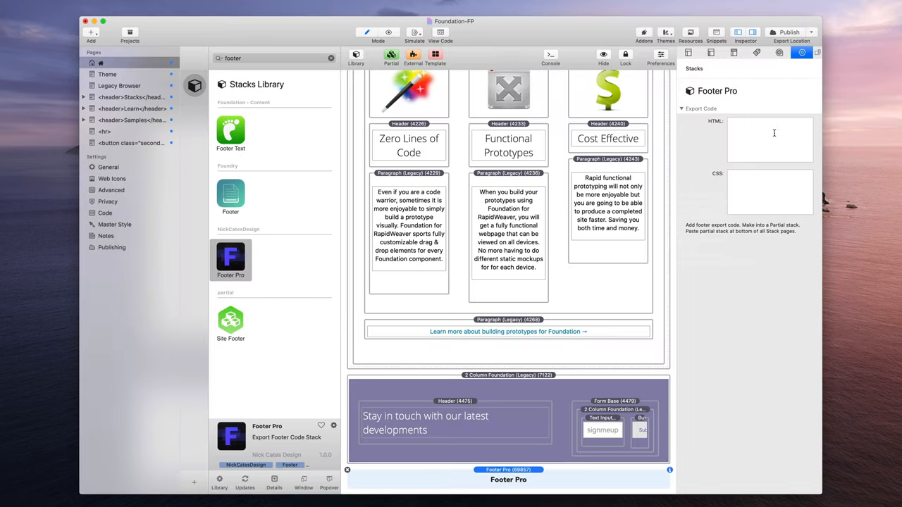
# Paste the exported HTML and CSS into the Footer Pro stack's code fields.
pyautogui.click(772, 140)
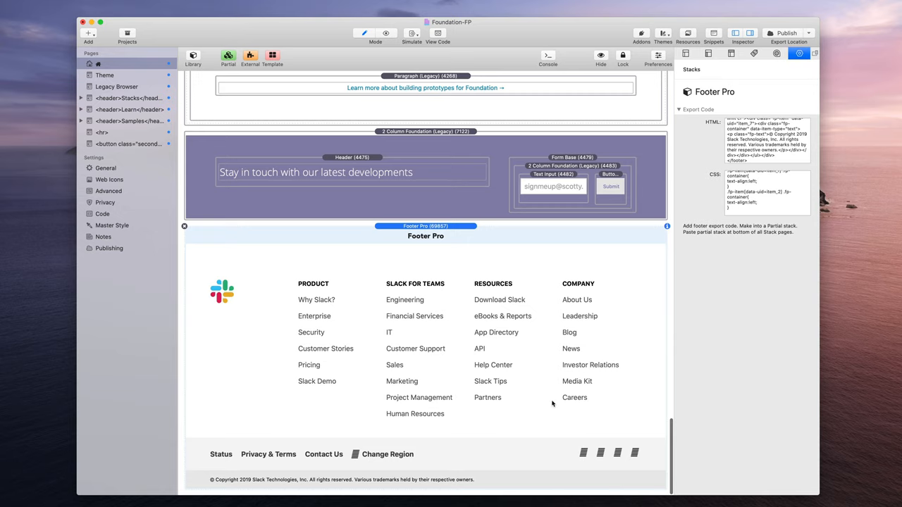
pyautogui.moveTo(292, 313)
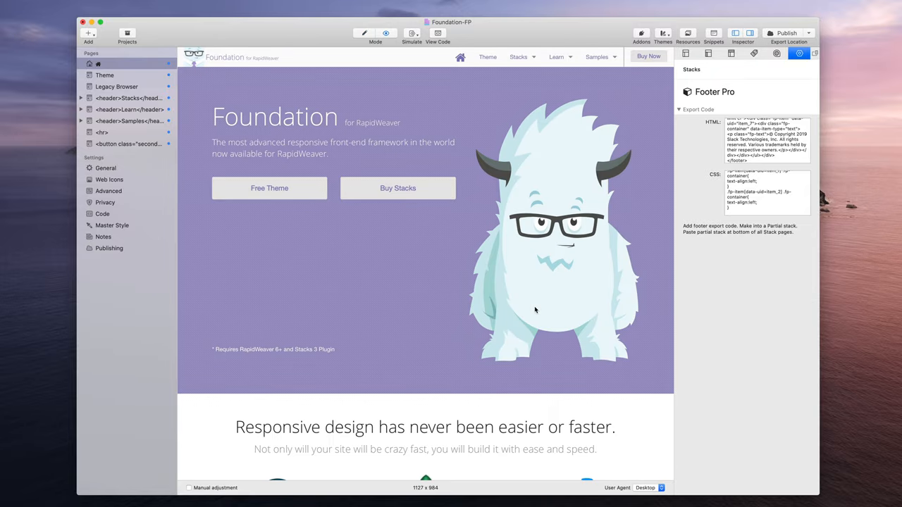
pyautogui.scroll(-3)
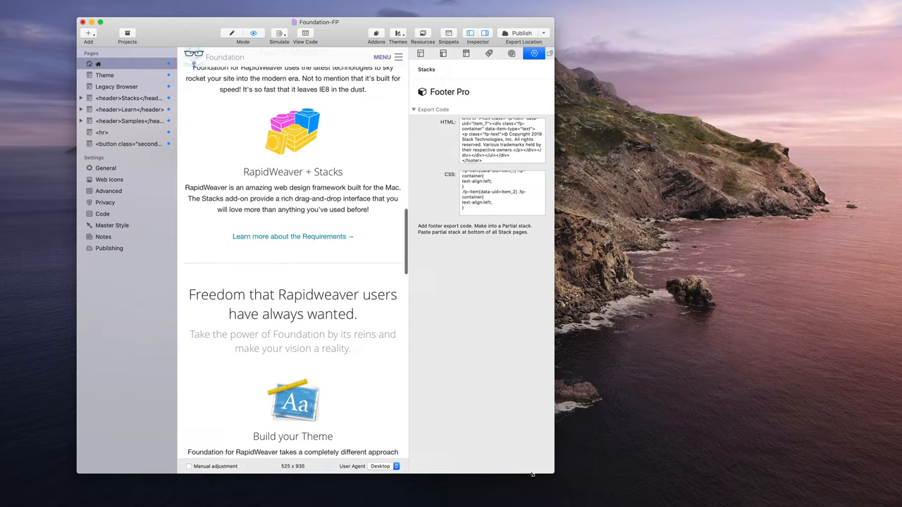
pyautogui.scroll(-3)
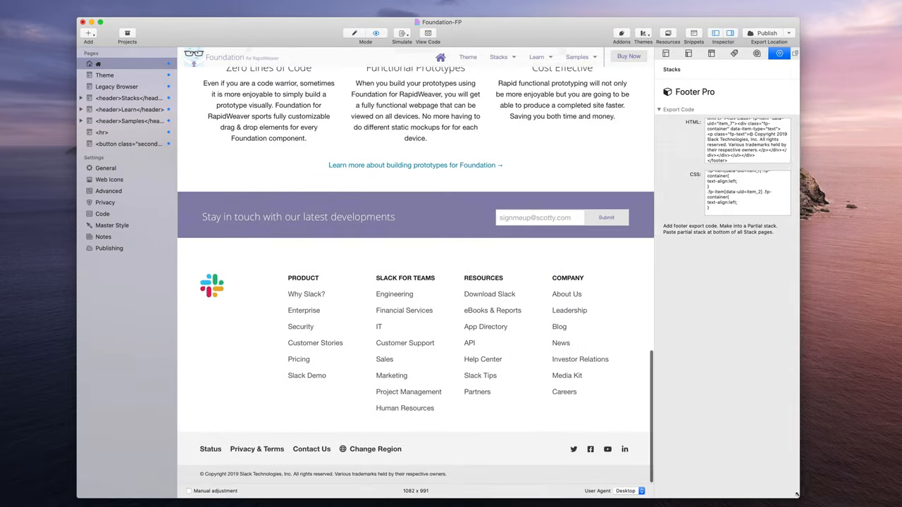
pyautogui.moveTo(603, 416)
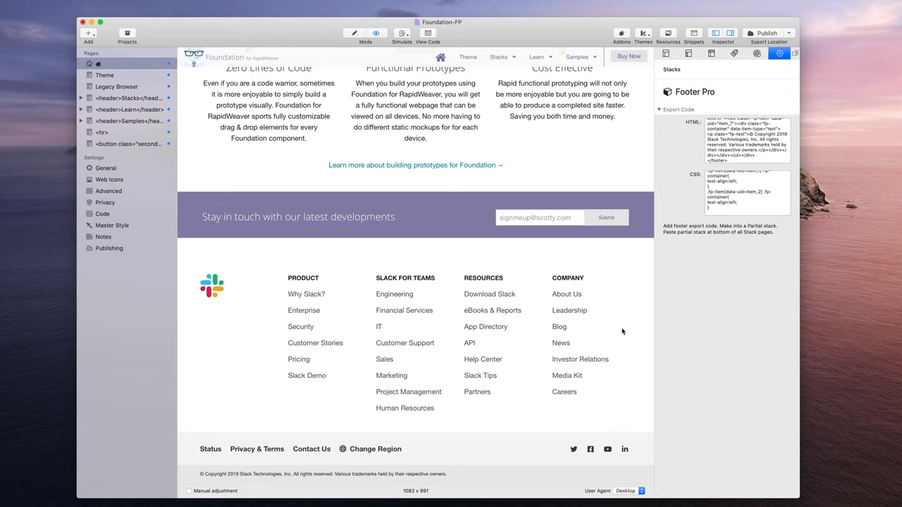
pyautogui.moveTo(522, 359)
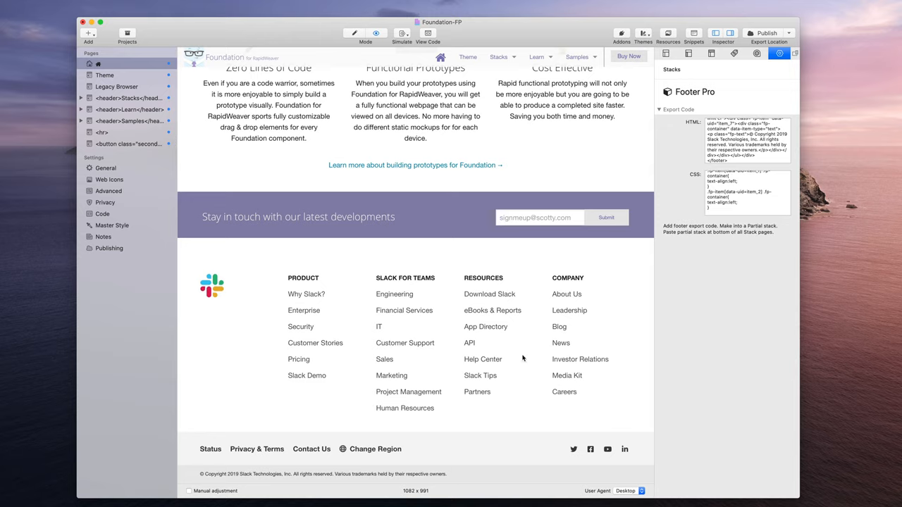
# Store the Slack-style footer stack as a reusable partial and preview the Theme page.
pyautogui.click(106, 77)
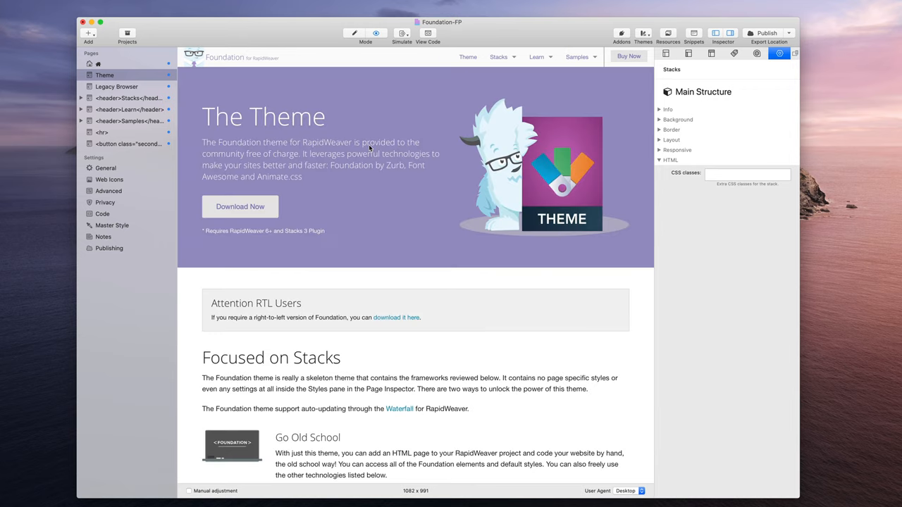
pyautogui.scroll(-3)
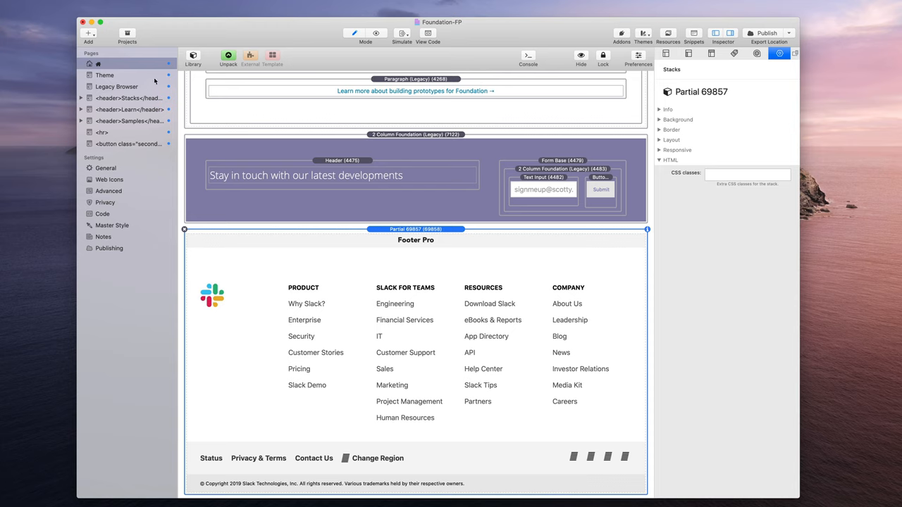
pyautogui.click(104, 75)
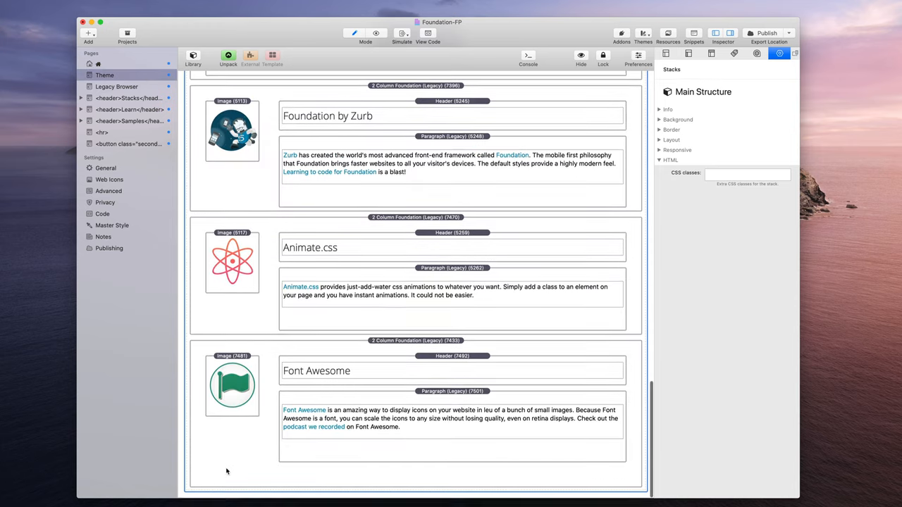
pyautogui.scroll(-3)
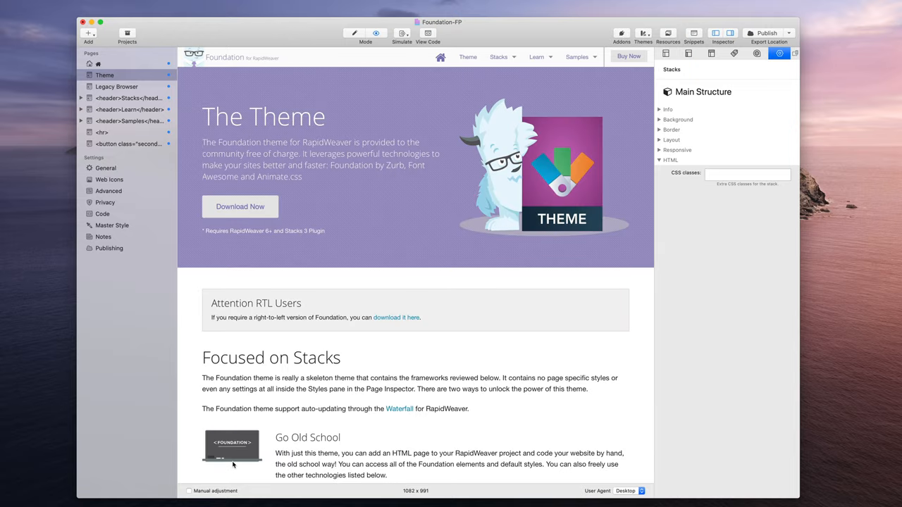
pyautogui.scroll(-3)
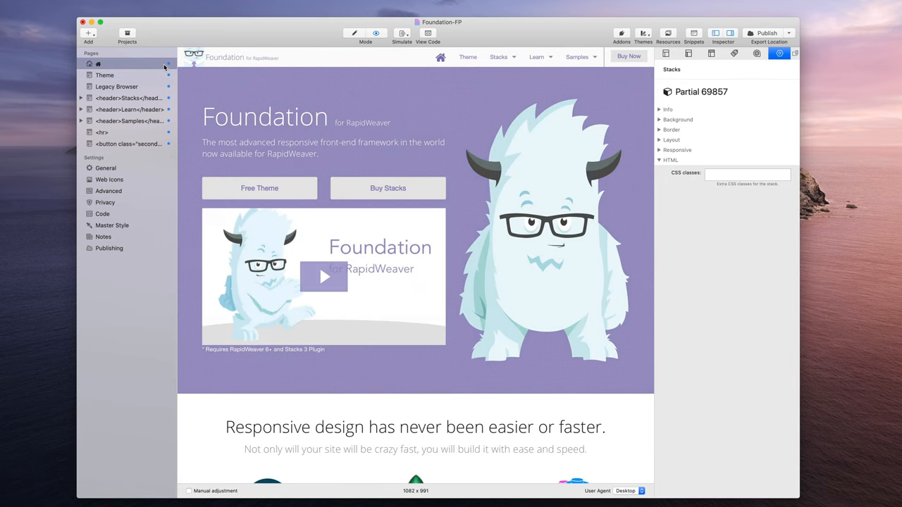
pyautogui.scroll(-3)
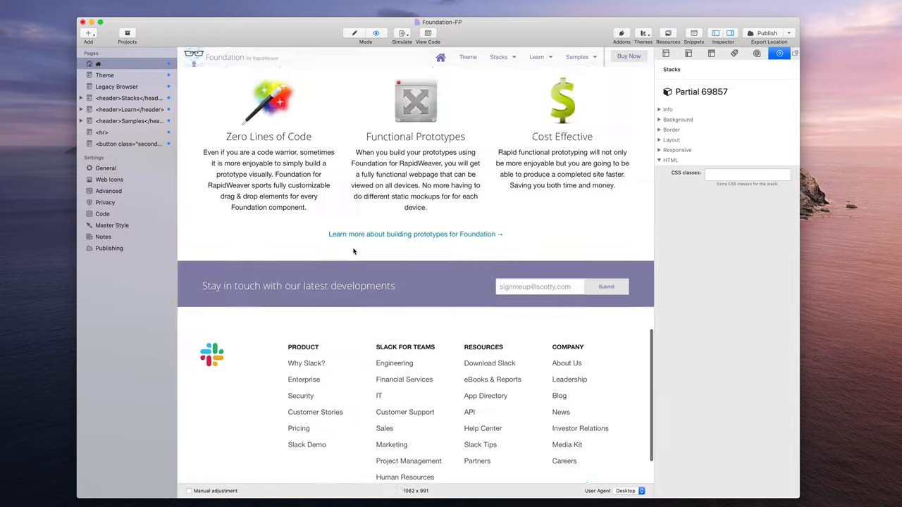
pyautogui.scroll(-3)
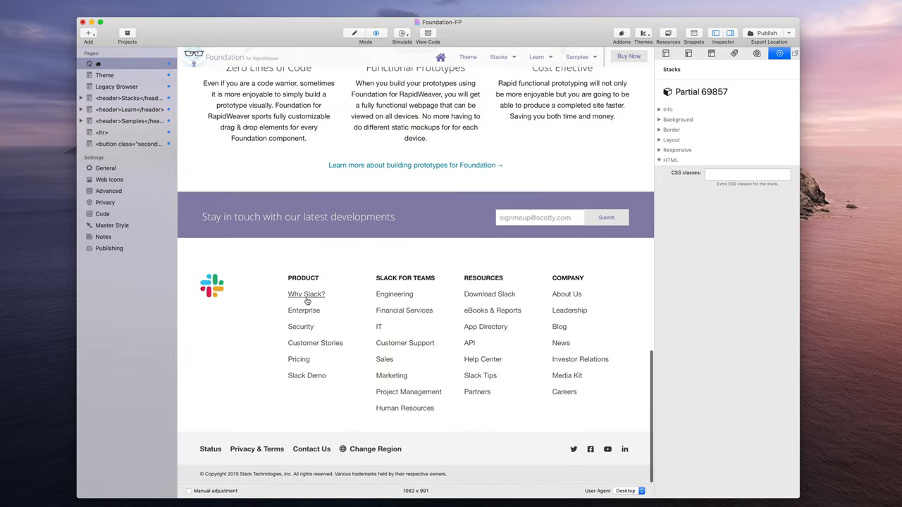
pyautogui.moveTo(355, 338)
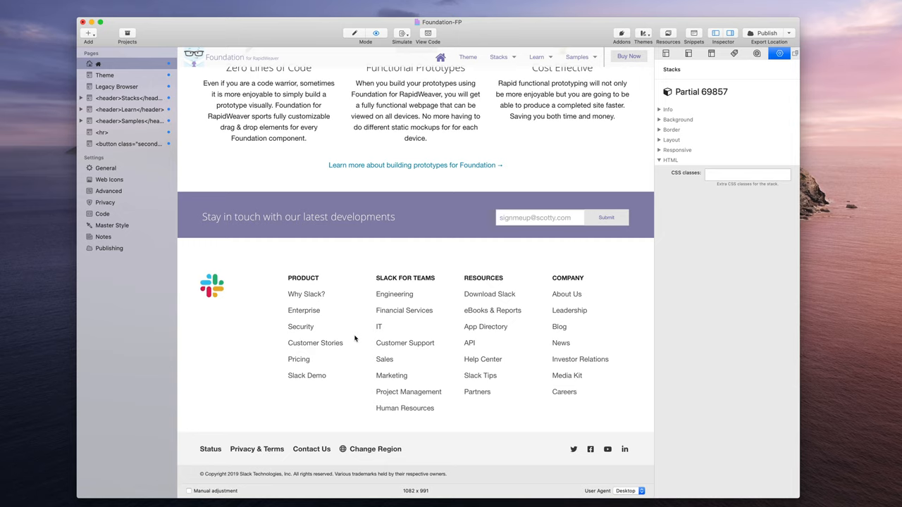
pyautogui.scroll(-3)
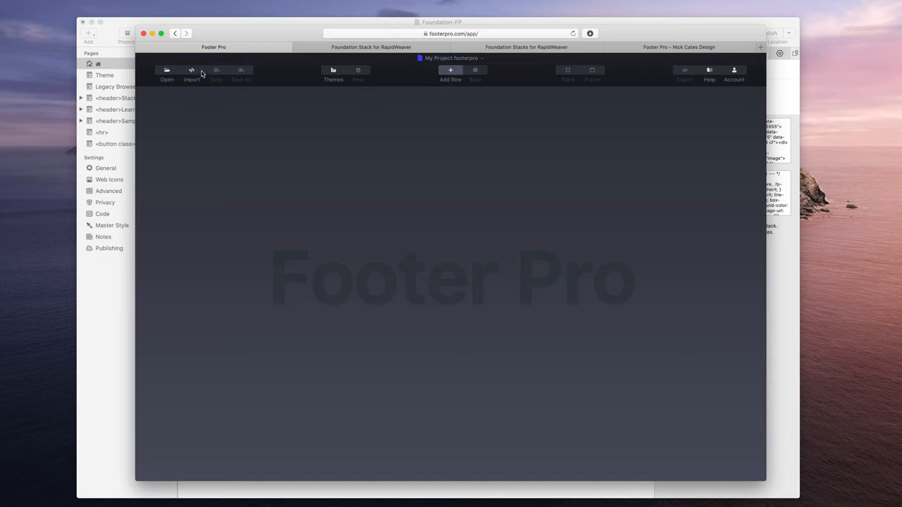
# Paste the partial's HTML and CSS into Footer Pro's Import panel and load the code.
pyautogui.click(191, 73)
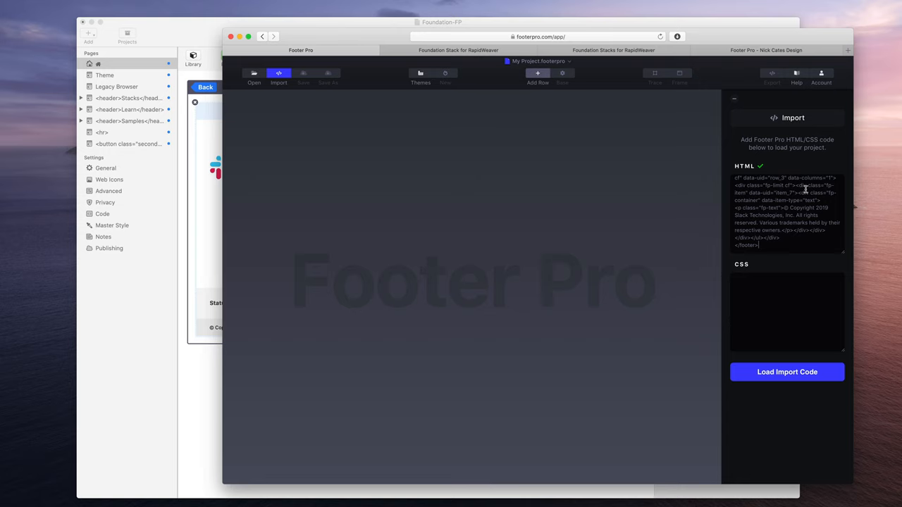
pyautogui.click(786, 372)
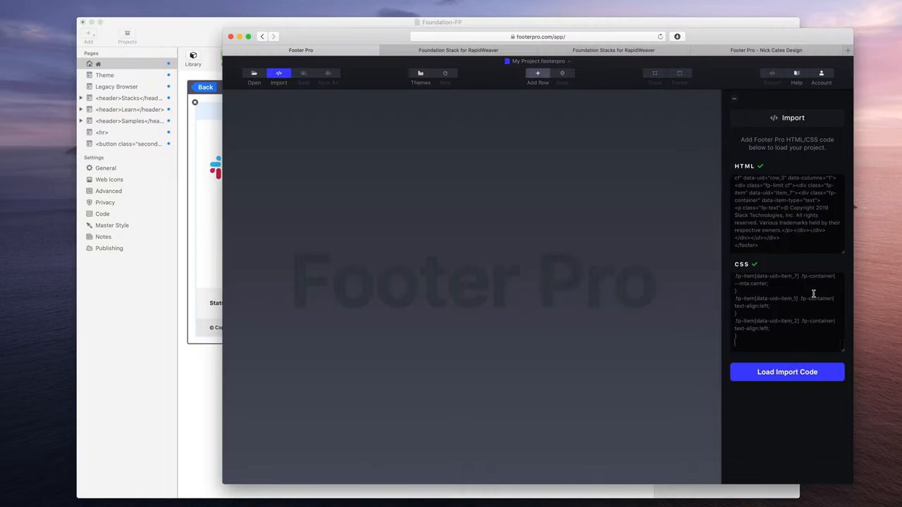
pyautogui.click(787, 372)
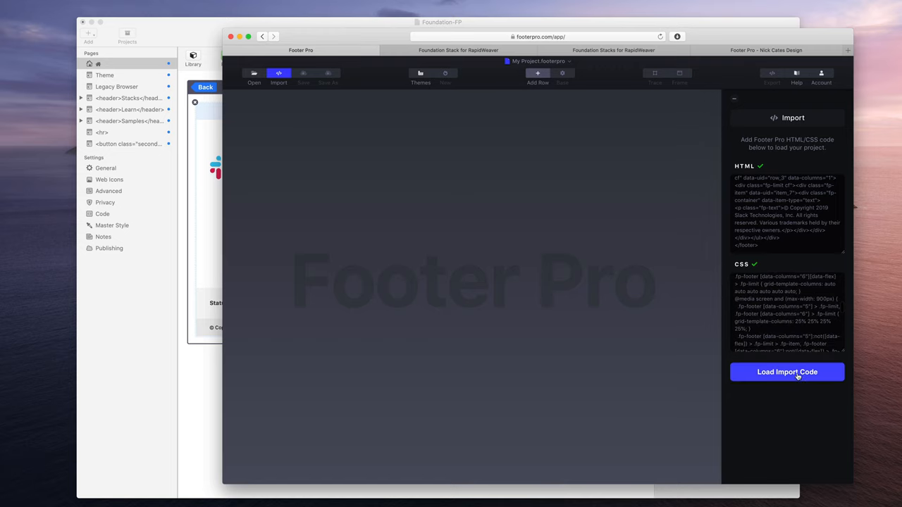
pyautogui.click(786, 372)
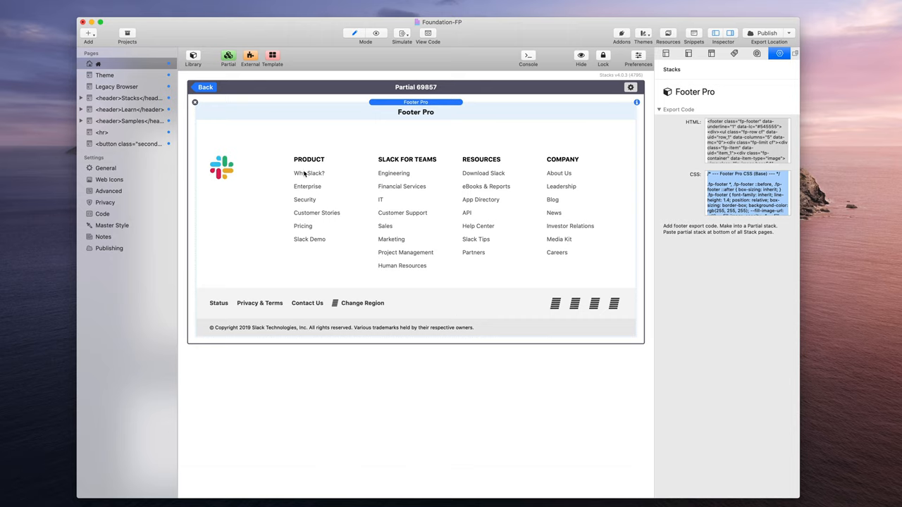
pyautogui.moveTo(431, 156)
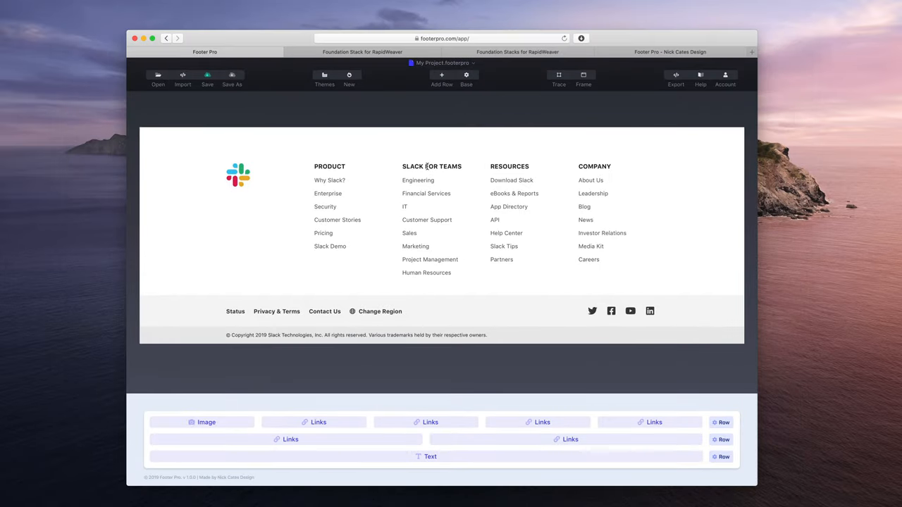
# Move Slack for Teams before Product and the copyright above the status links, then get the export code.
pyautogui.click(431, 166)
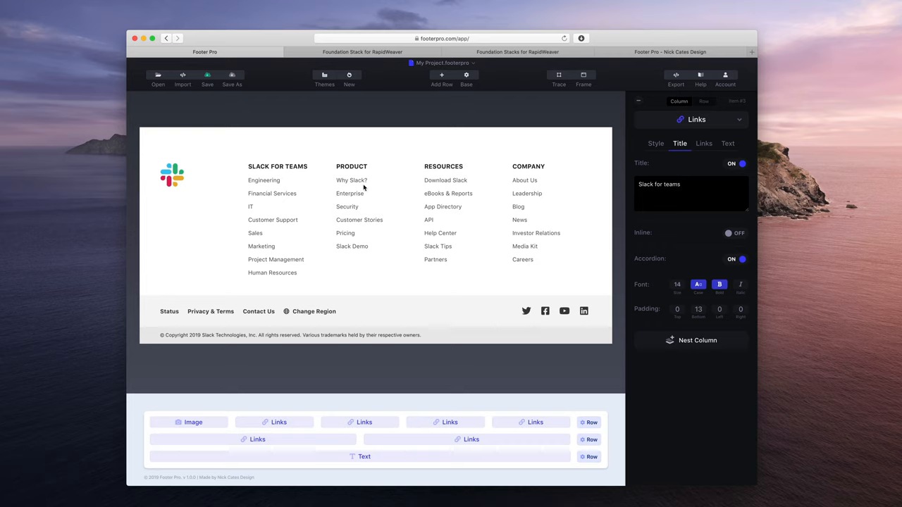
pyautogui.moveTo(591, 459)
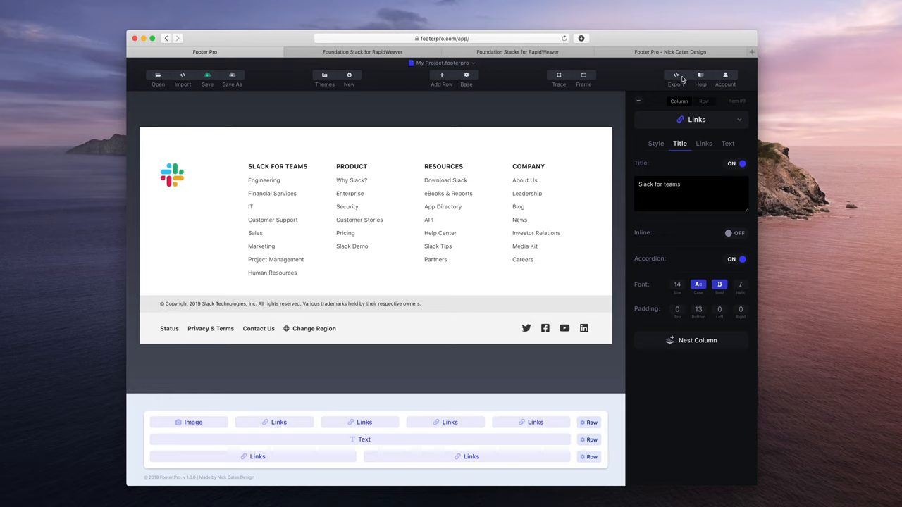
pyautogui.click(677, 76)
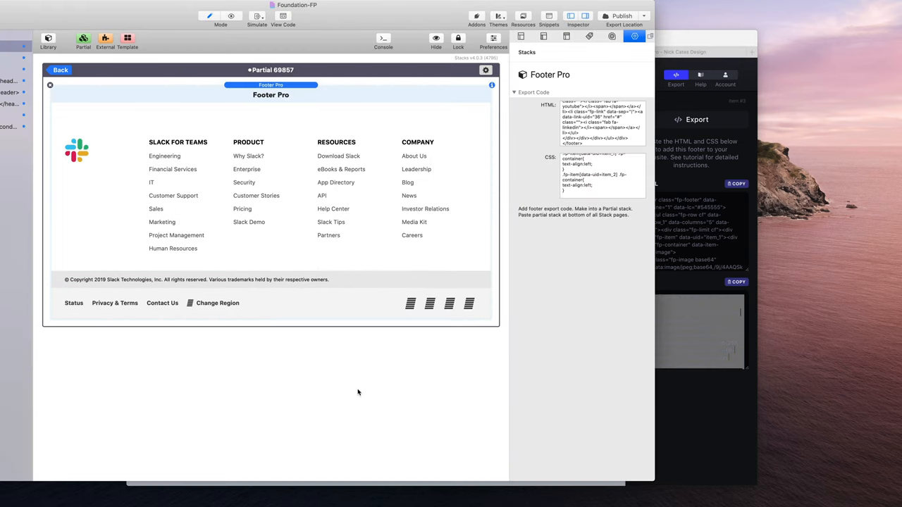
# Leave the partial and check the home page footer now leads with Slack for Teams.
pyautogui.click(64, 71)
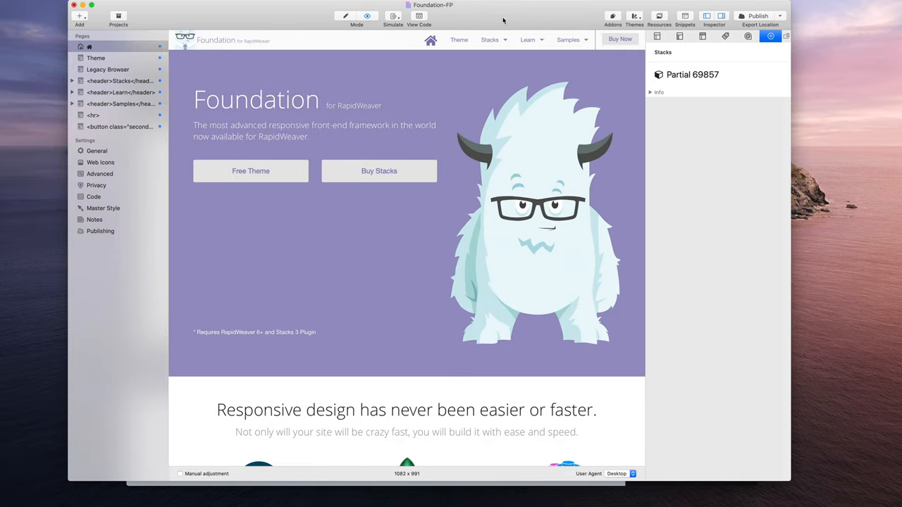
pyautogui.scroll(-3)
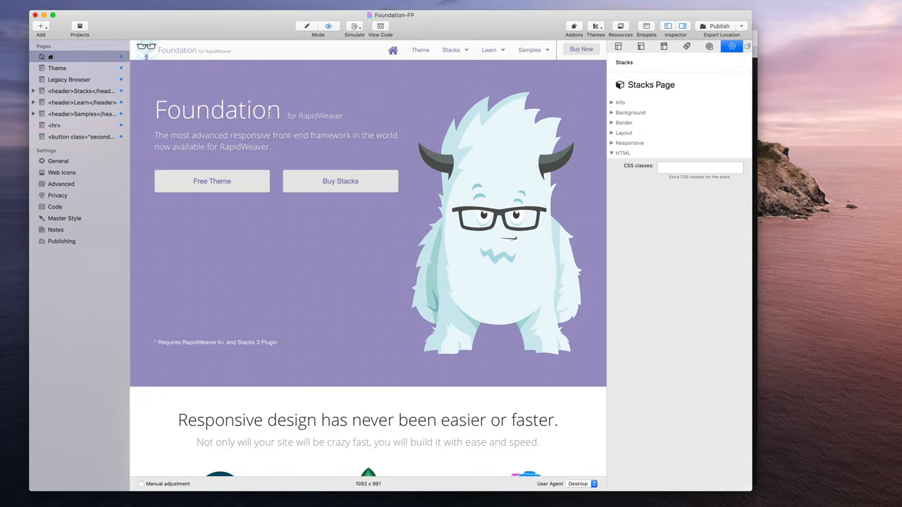
pyautogui.scroll(-3)
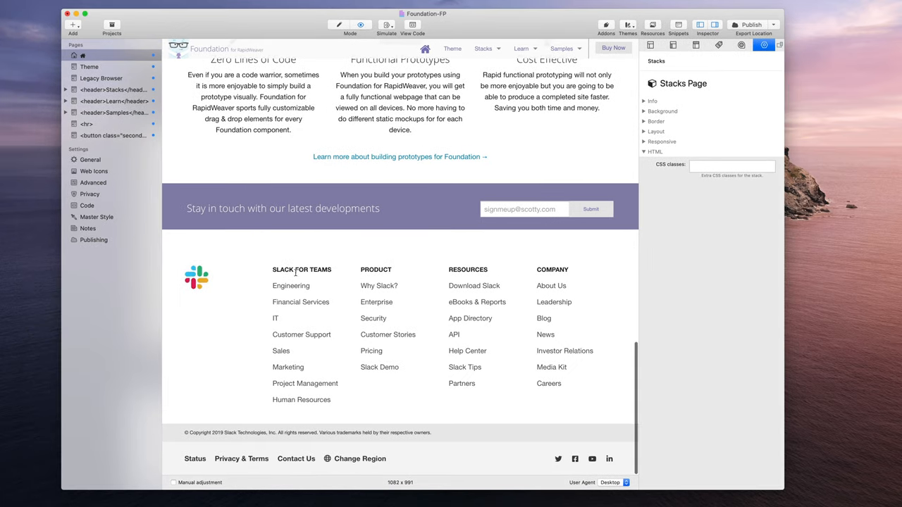
pyautogui.moveTo(493, 467)
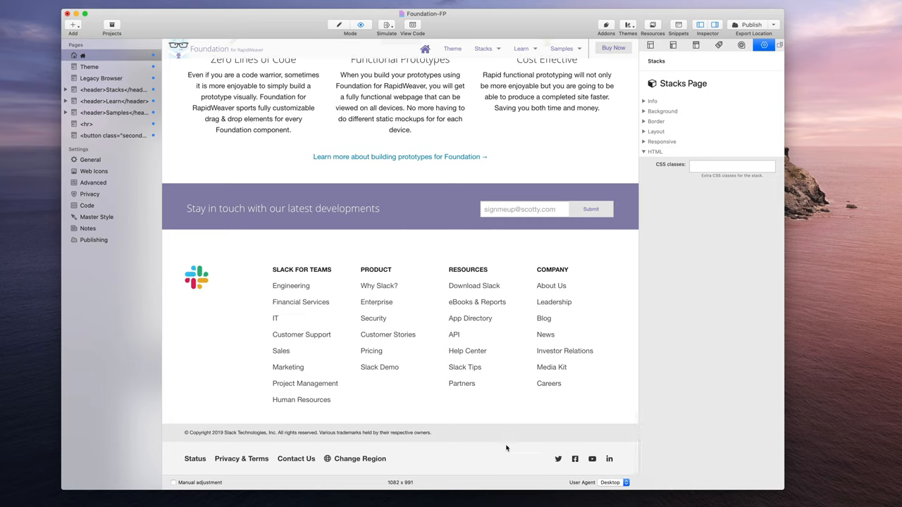
pyautogui.moveTo(366, 4)
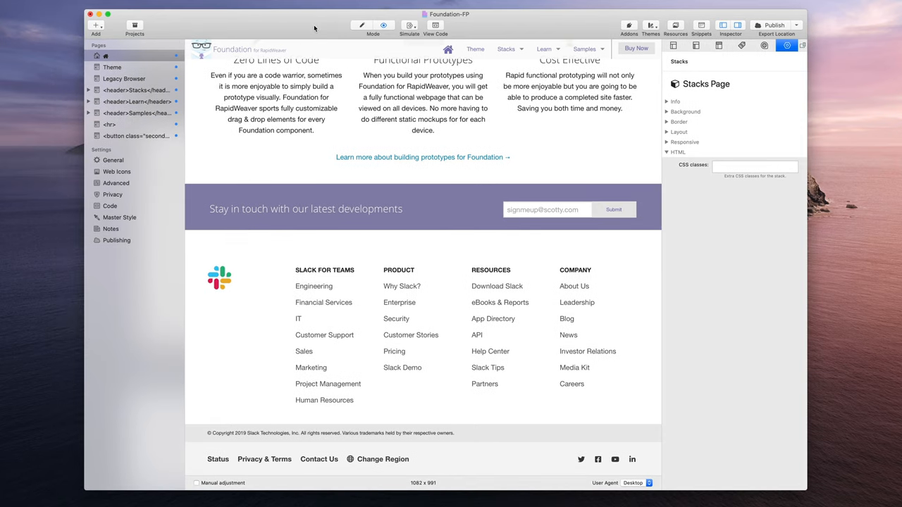
pyautogui.moveTo(39, 9)
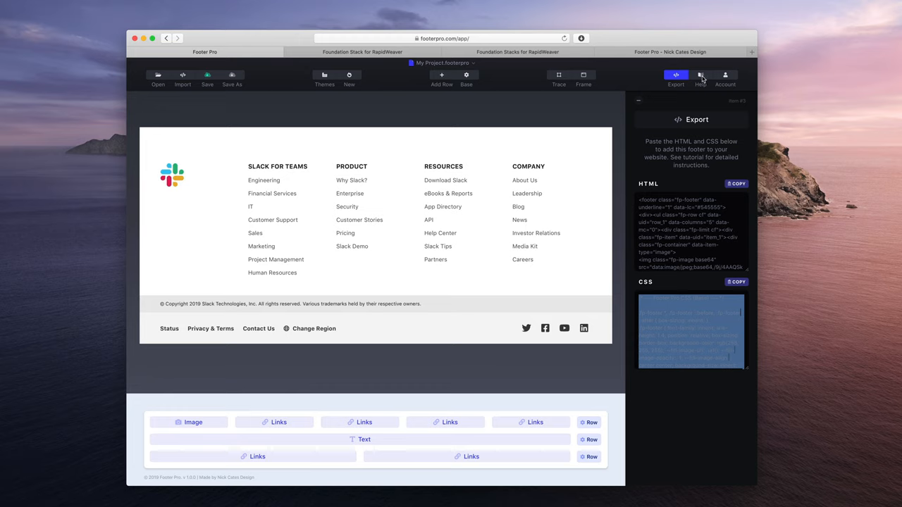
pyautogui.click(700, 76)
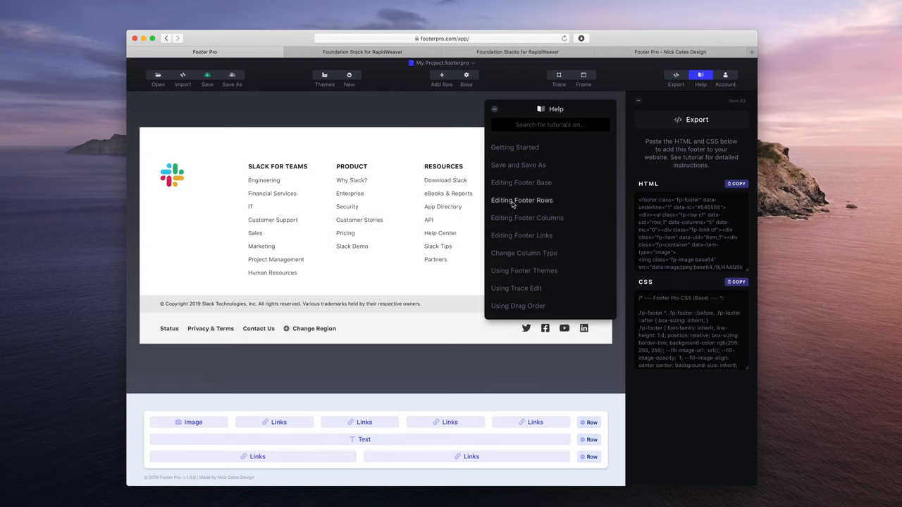
pyautogui.click(550, 124)
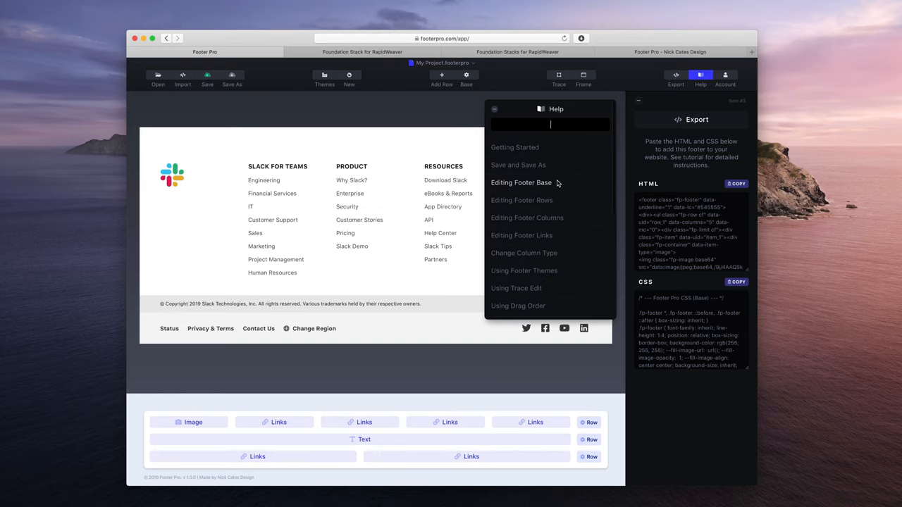
pyautogui.click(474, 119)
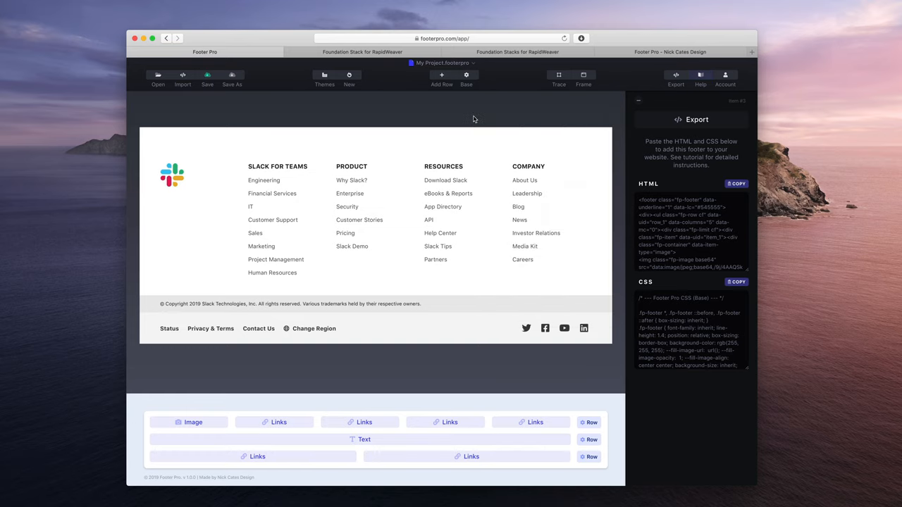
pyautogui.moveTo(325, 79)
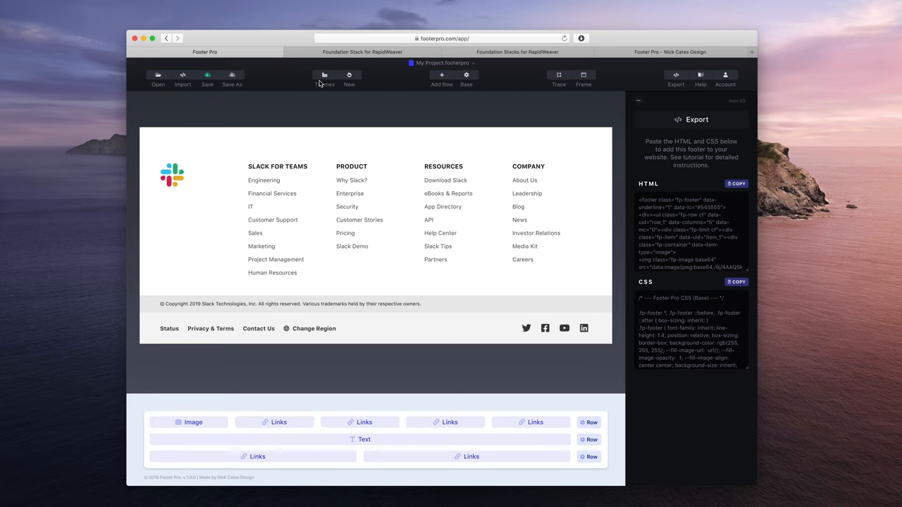
# Browse the premium footer themes, then land on the footerpro.com home page.
pyautogui.click(324, 79)
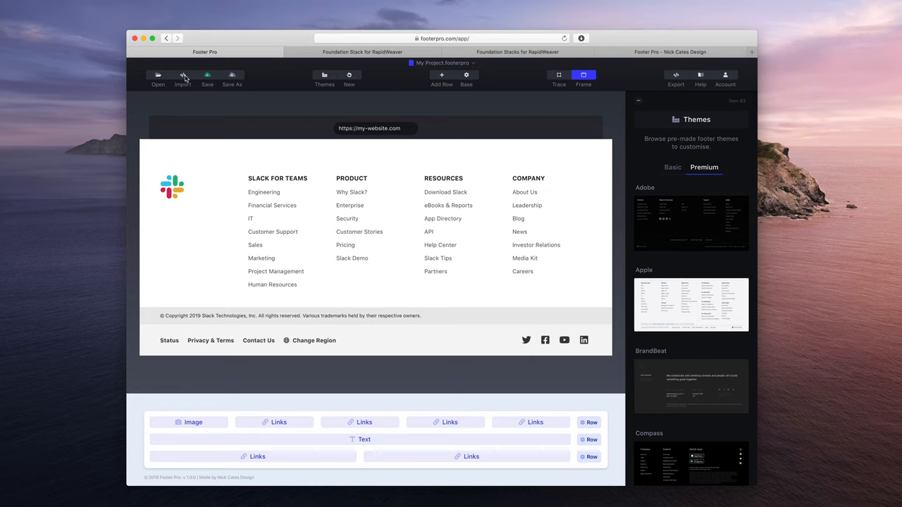
pyautogui.moveTo(674, 80)
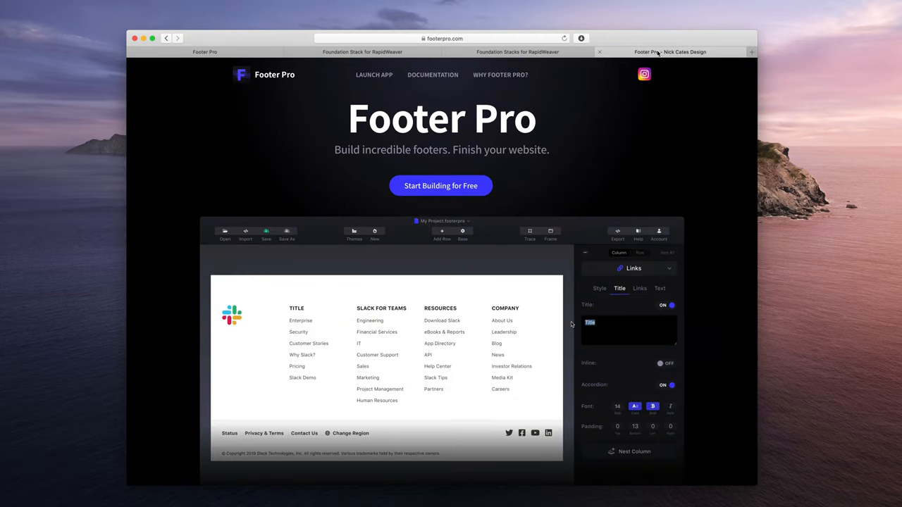
pyautogui.write('Product')
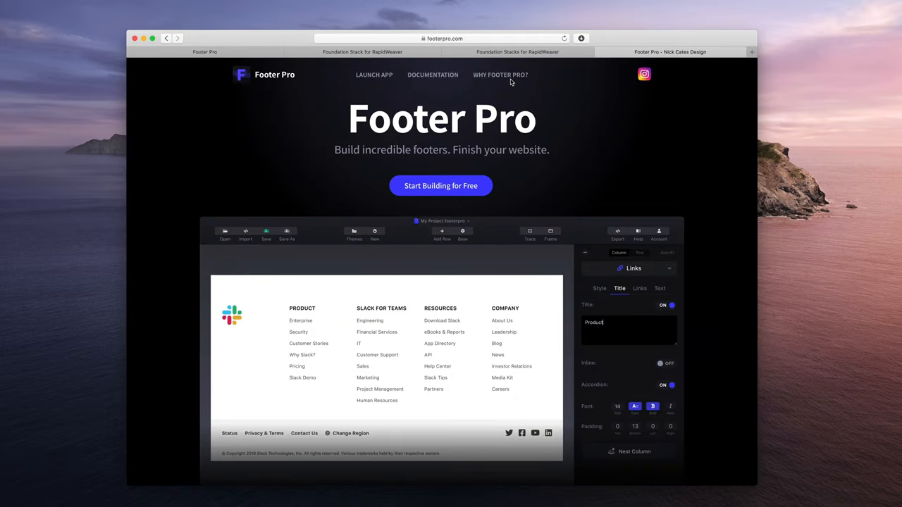